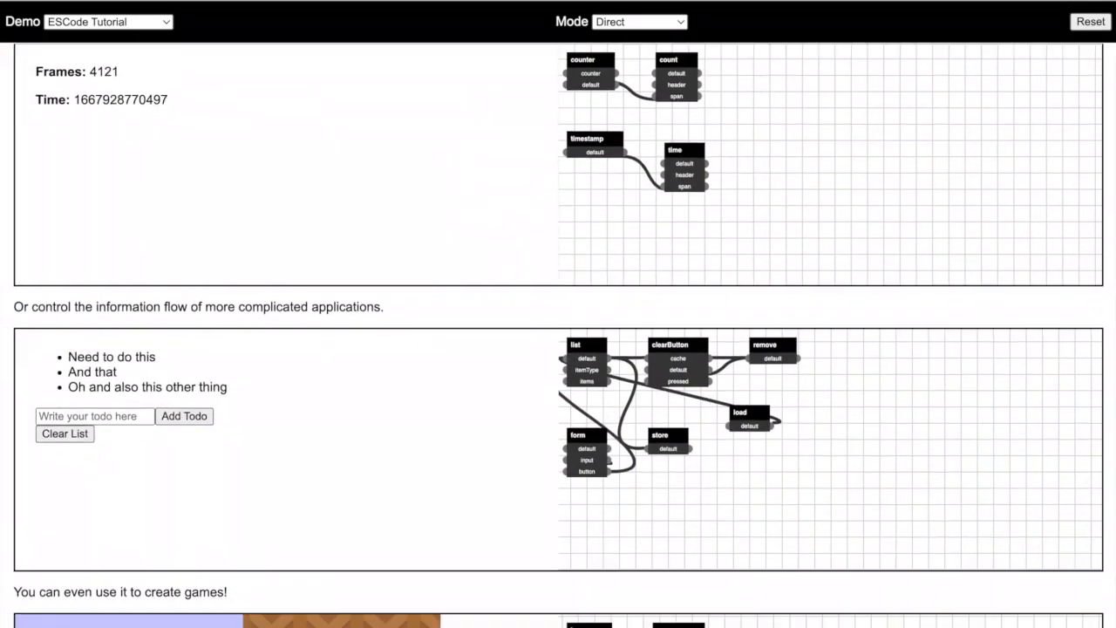
Step: Import escompose from the jsdelivr CDN and declare an empty esc object in the module script
scroll(down, 3)
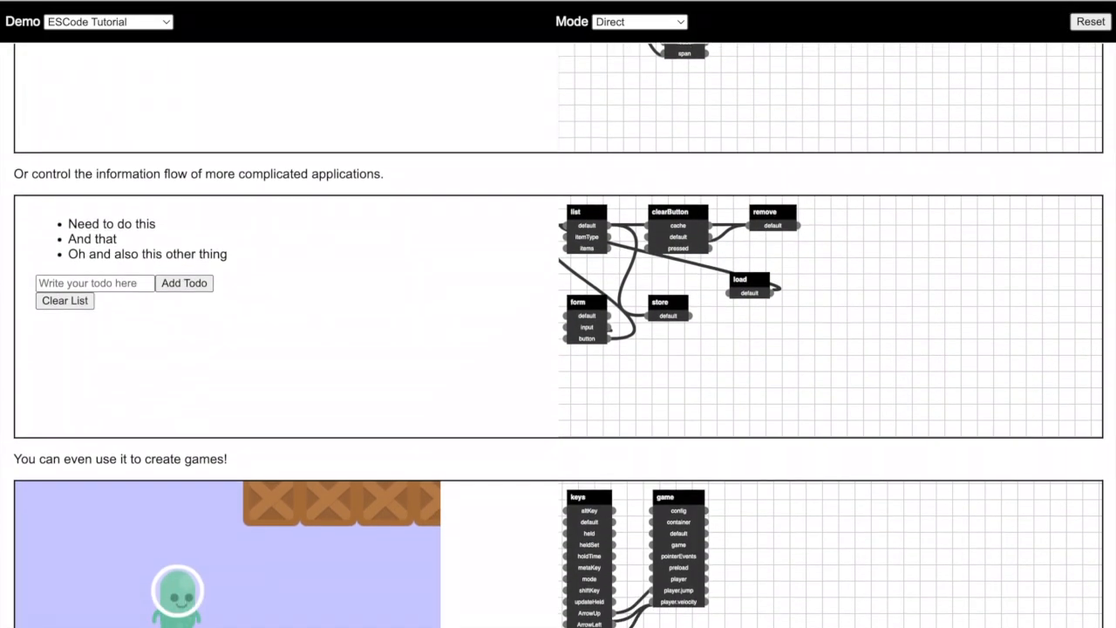
scroll(down, 3)
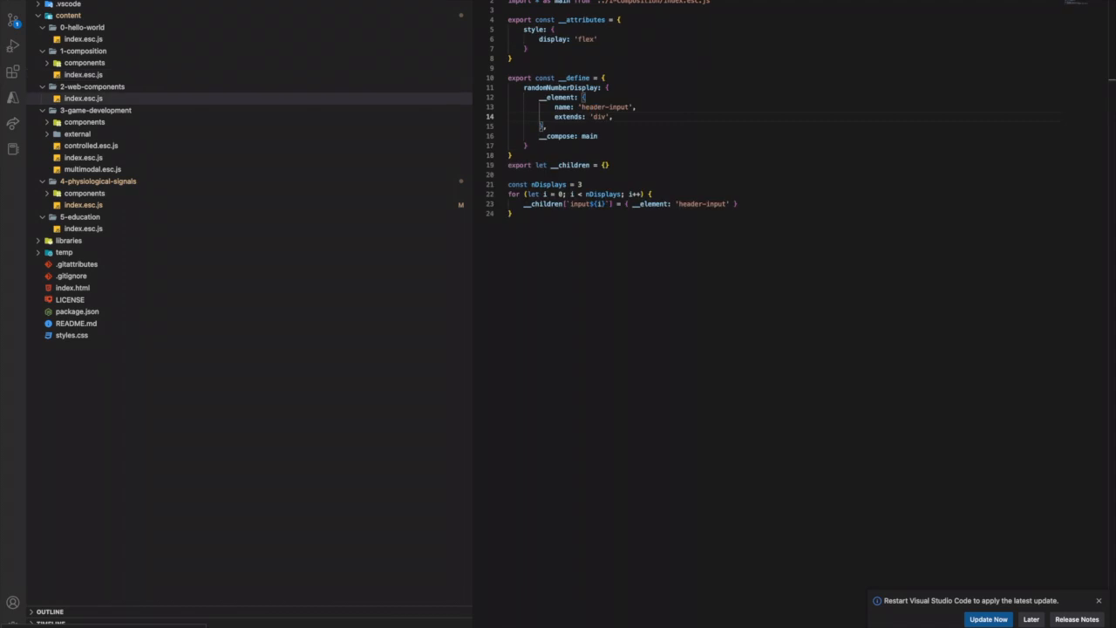
click(83, 204)
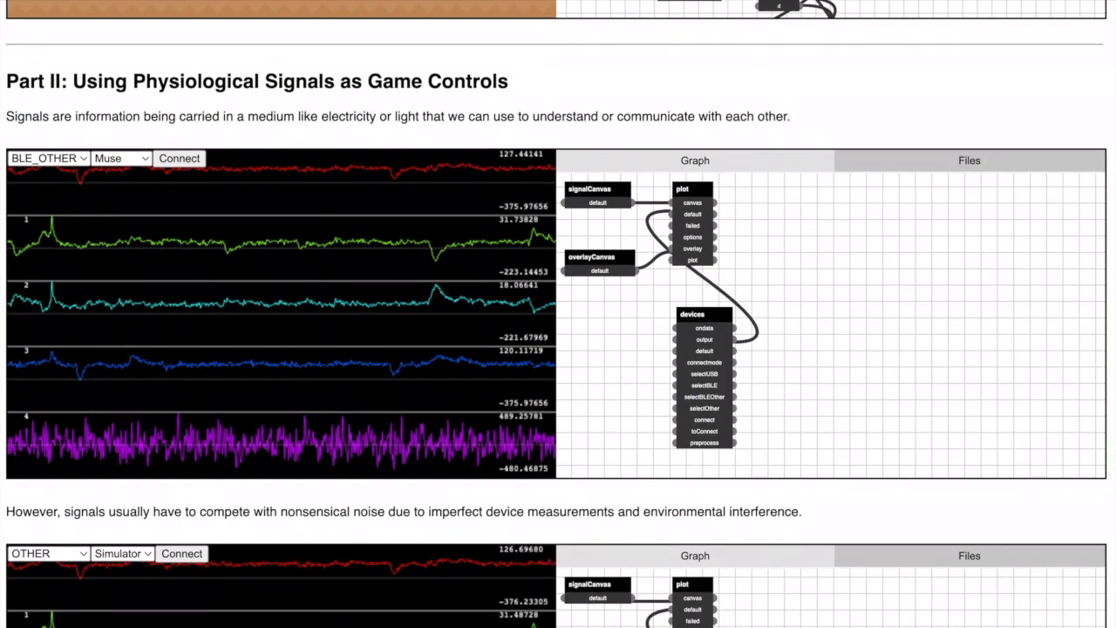
scroll(down, 3)
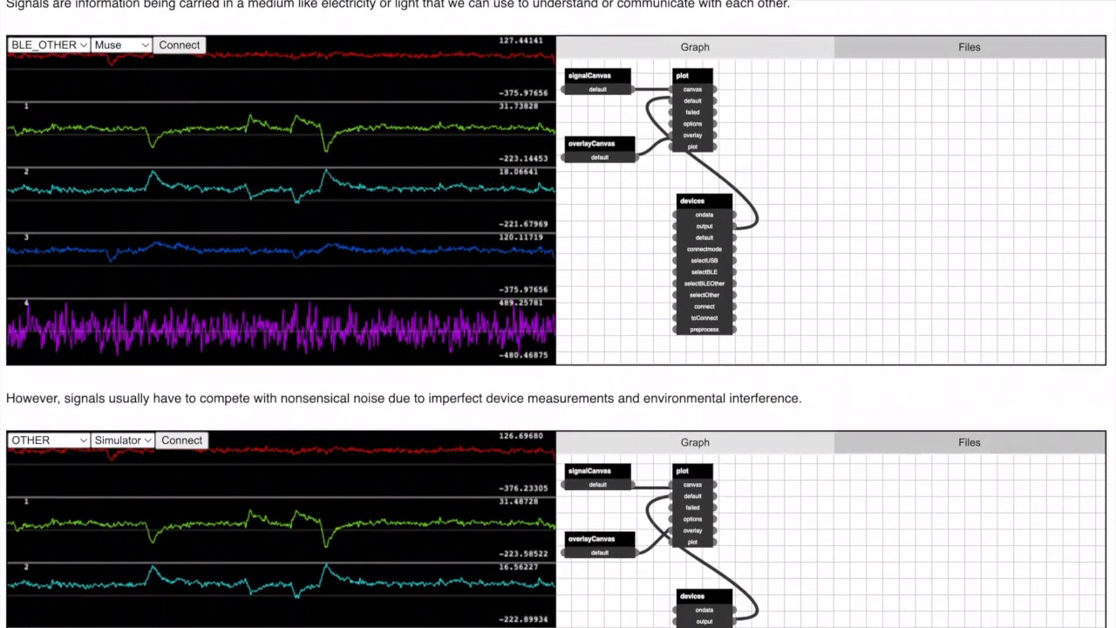
scroll(down, 3)
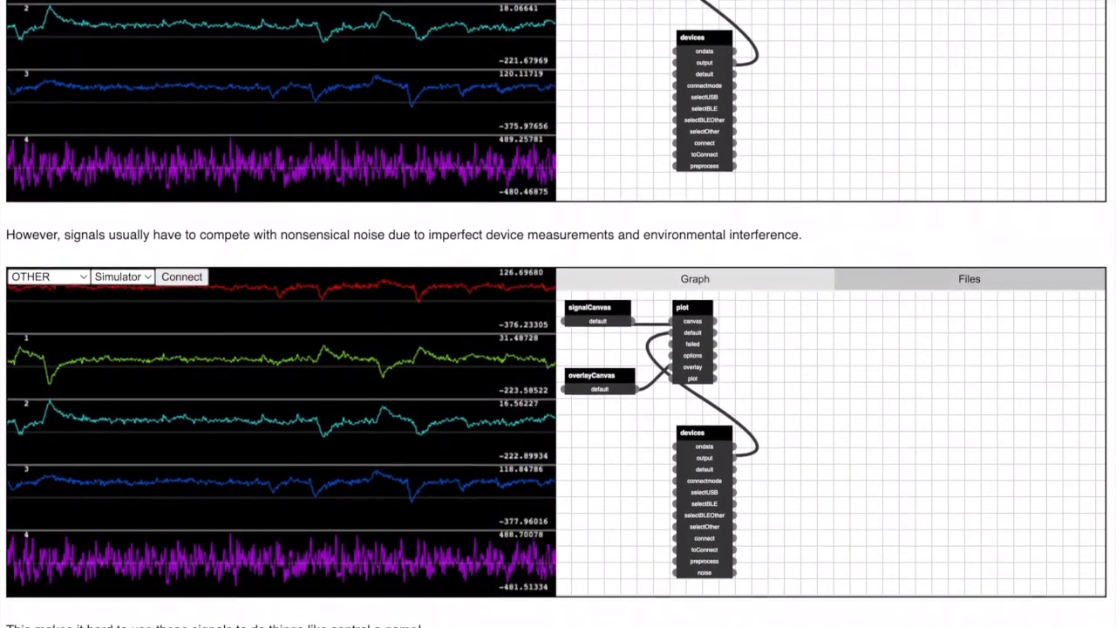
scroll(down, 3)
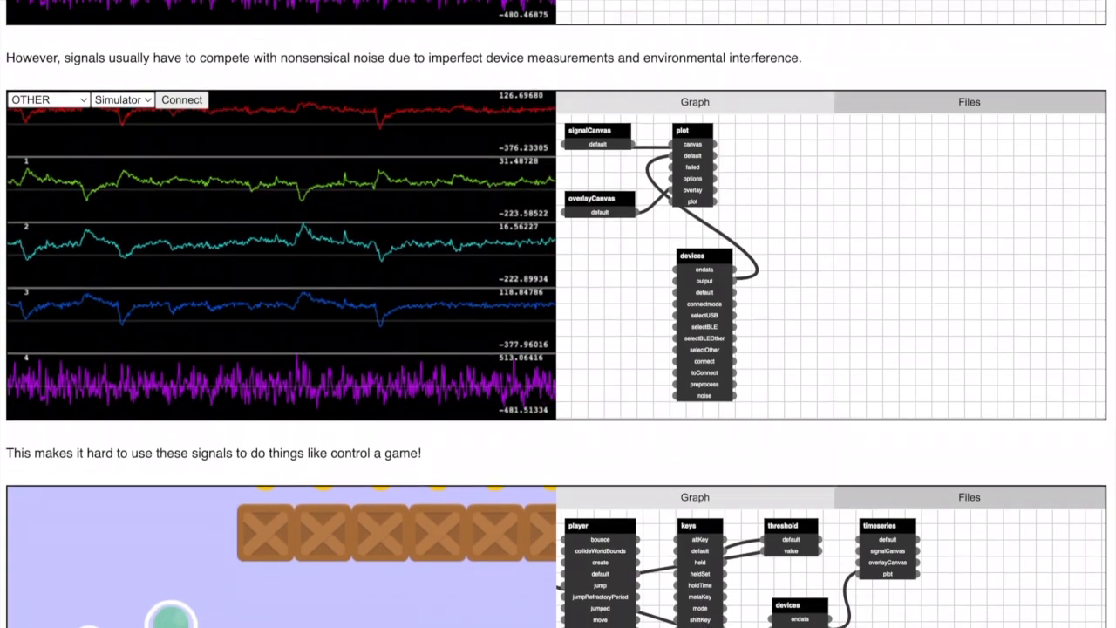
scroll(down, 3)
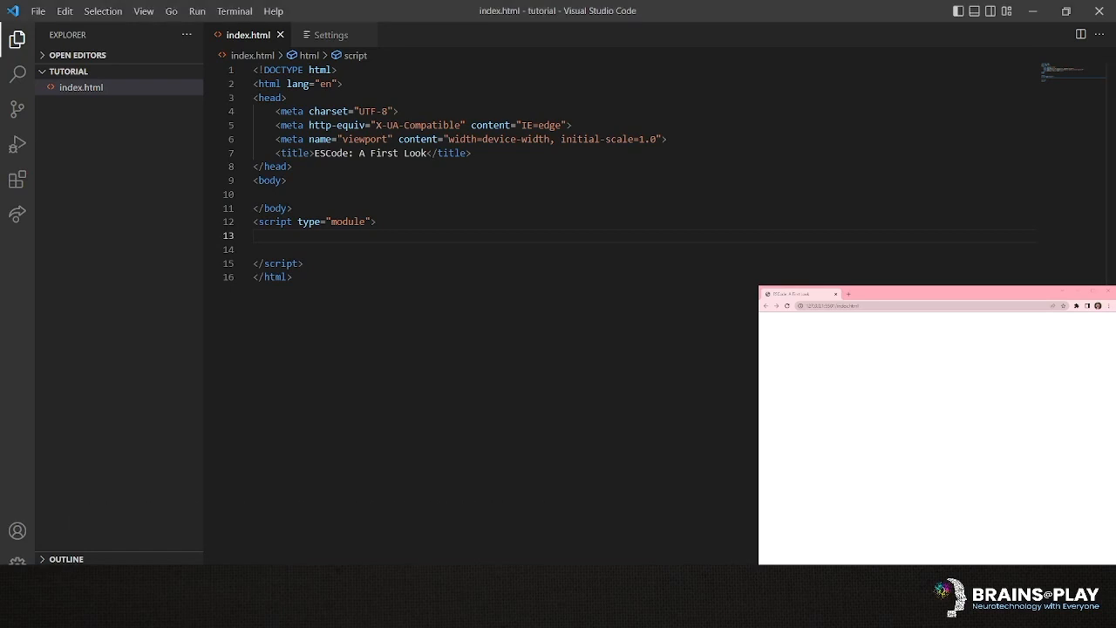
text(import * as escompose from 'https://cdn.jsdelivr.net/npm/escompose@0.1.7/dist/index.esm.js')
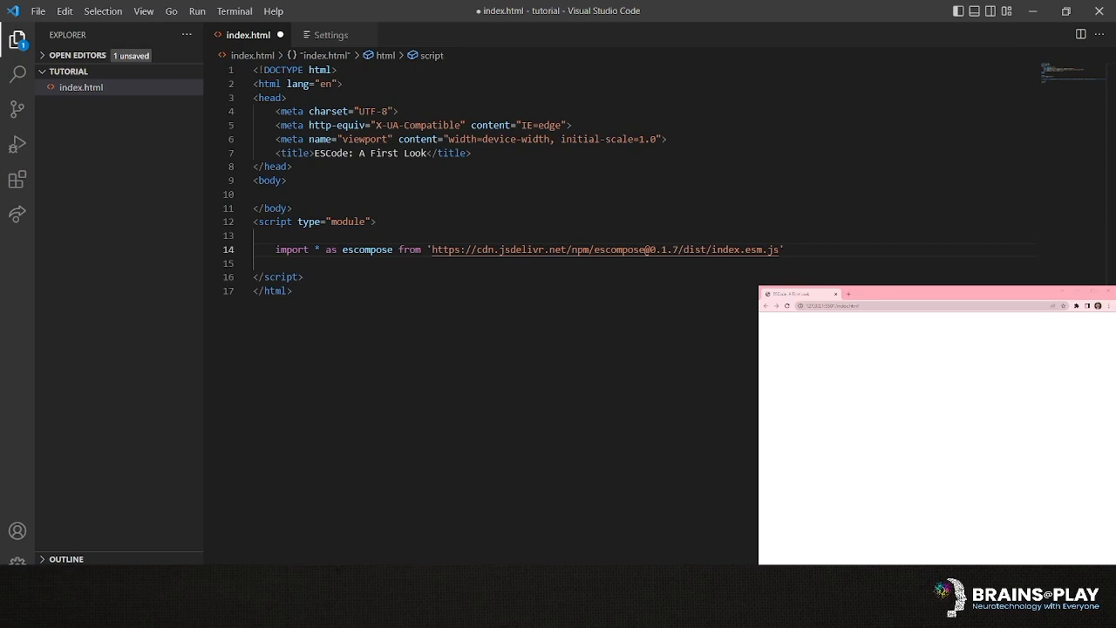
text(const esc = {)
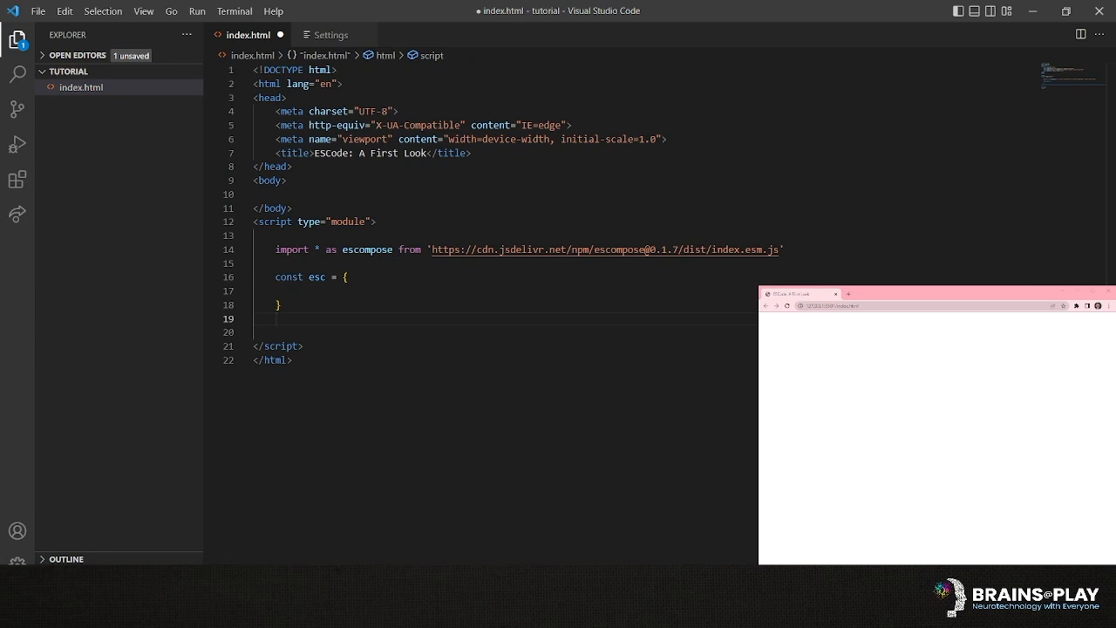
Step: Declare an empty properties object and call escompose.create(esc, properties)
text(const properties = {)
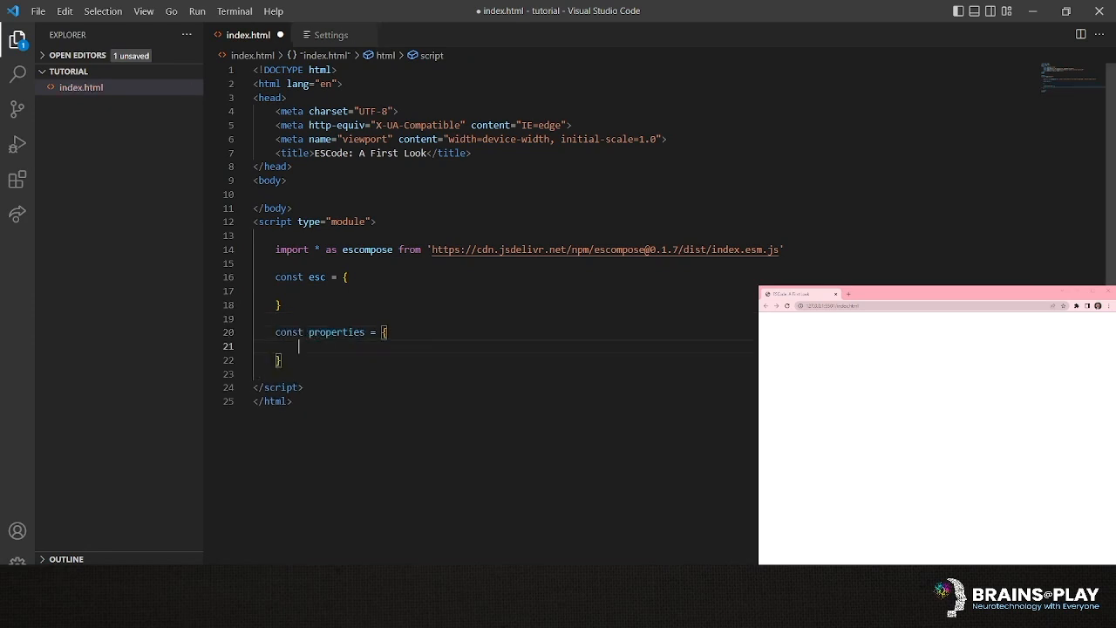
key(Enter)
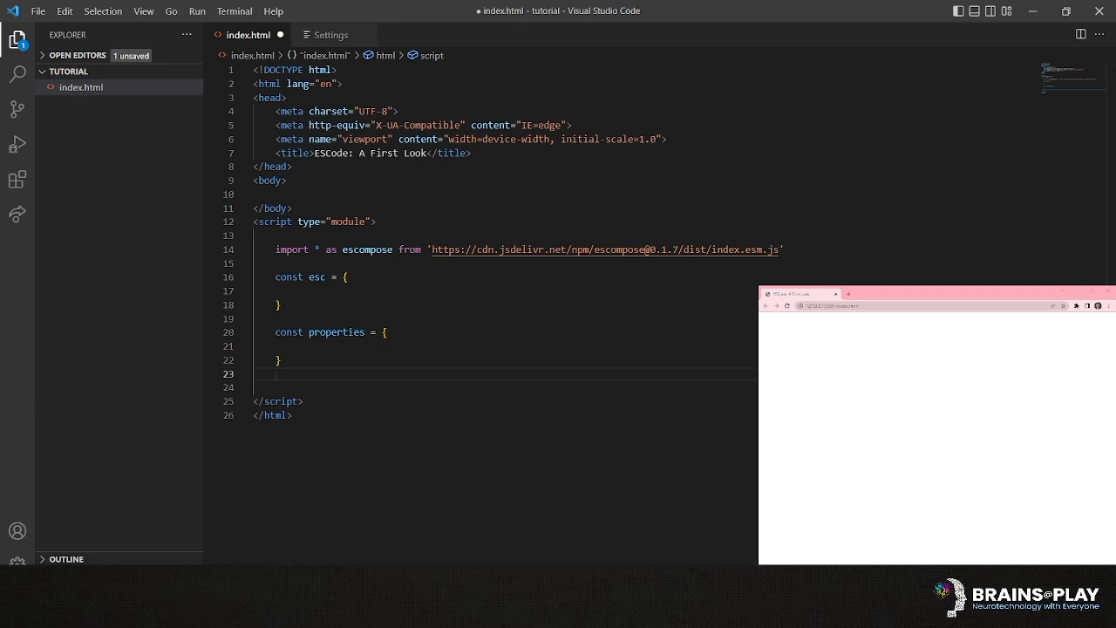
text(escompose.create)
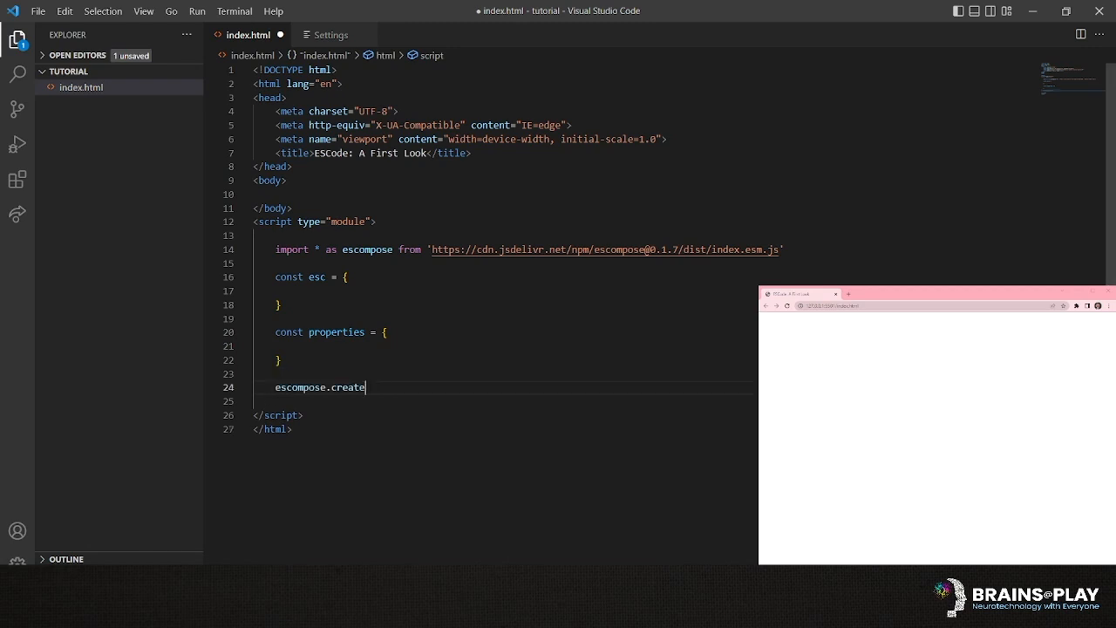
text((esc, properties))
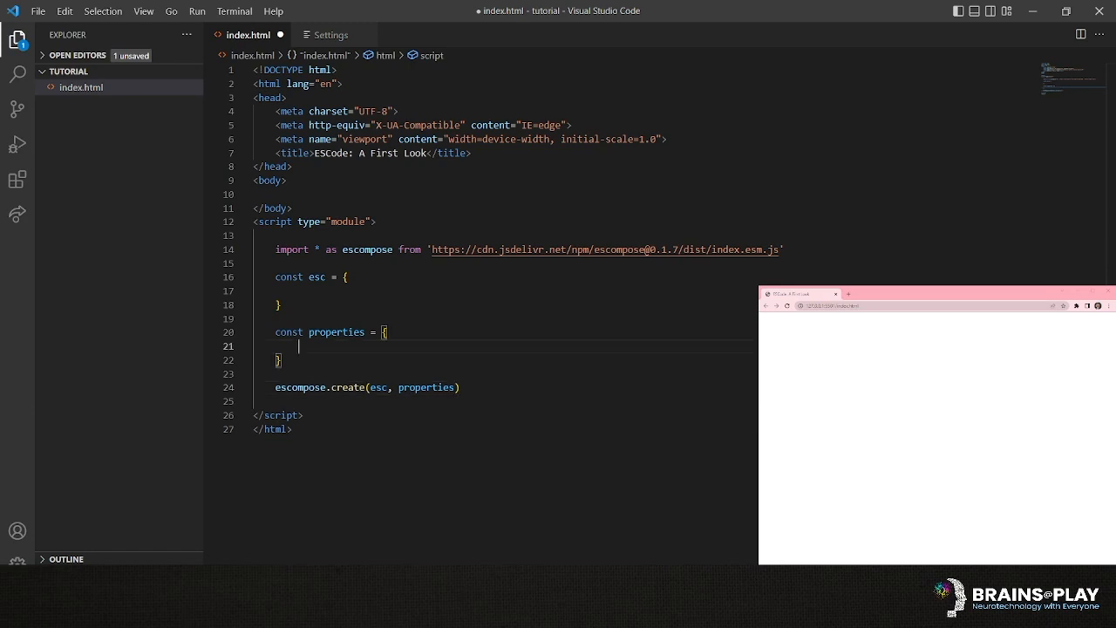
Step: Target document.body as __parent, make esc an h2 reading 'Hello World', and save
text(__parent: document.body)
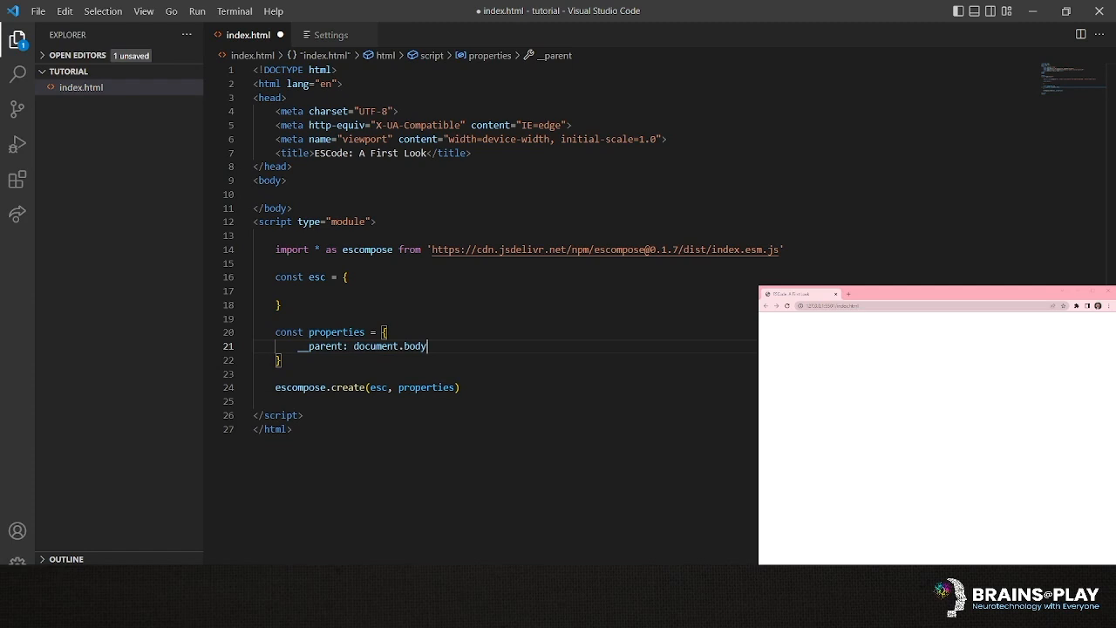
text(__element: 'h2',)
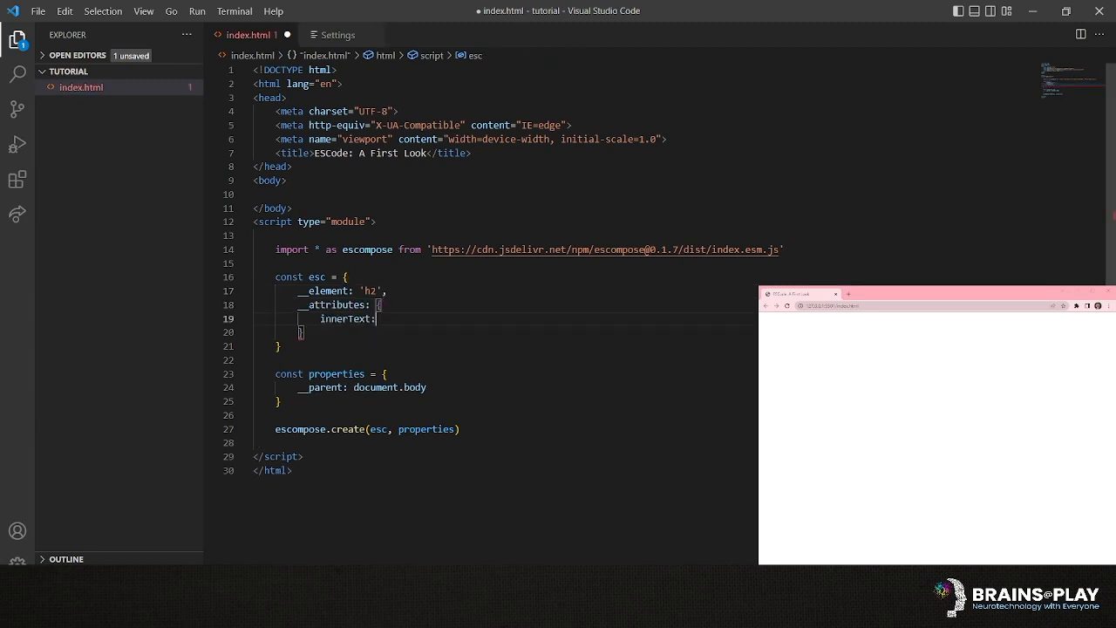
text('Hello World')
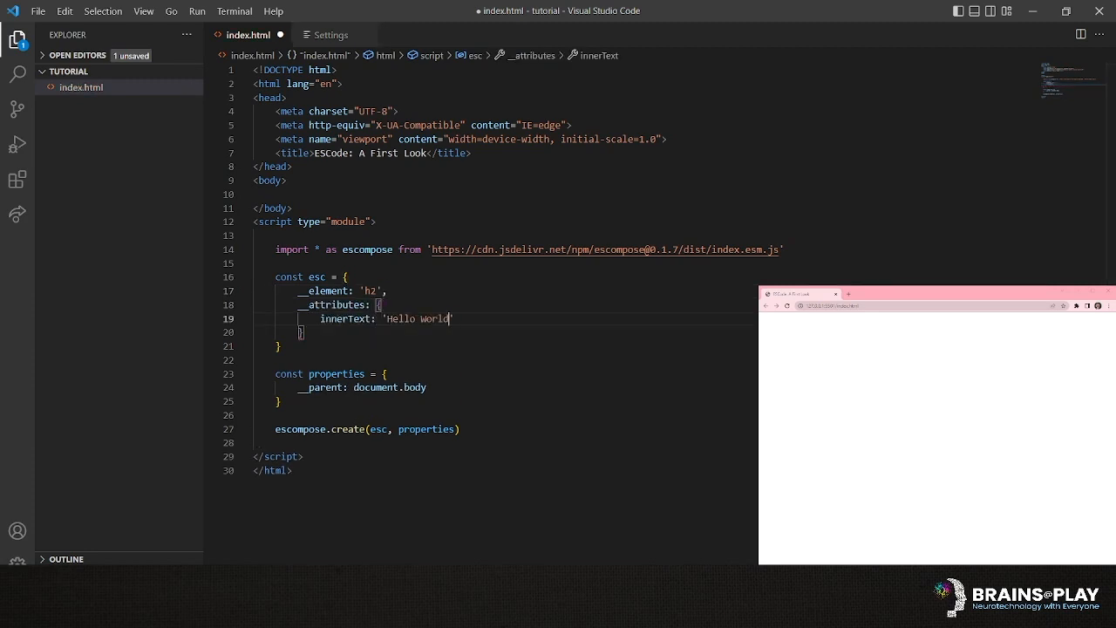
key(ctrl+s)
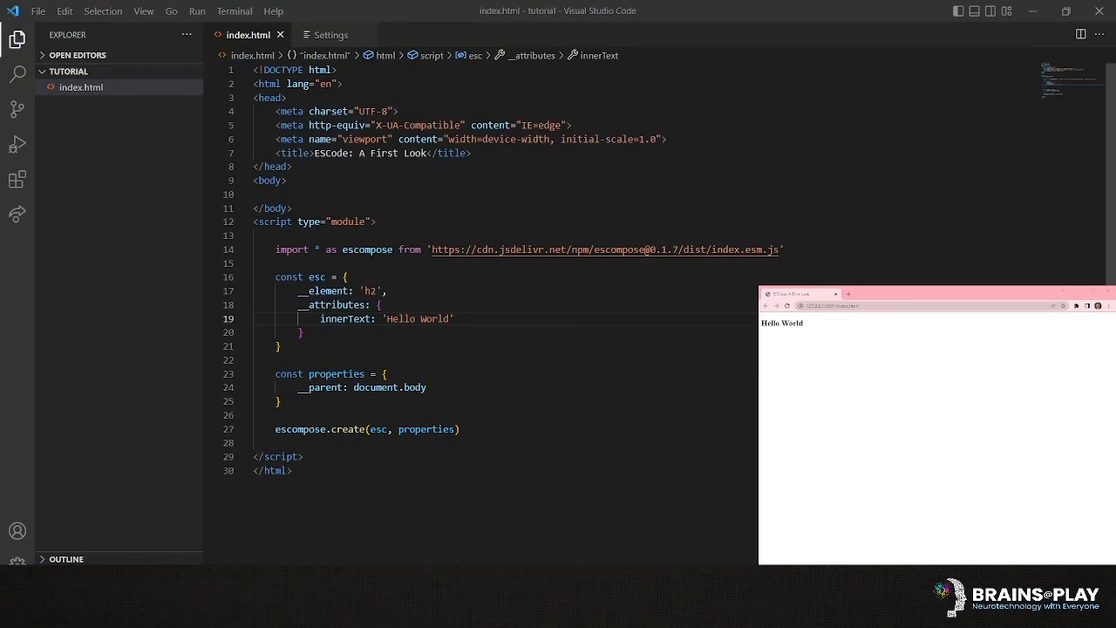
Step: Move the esc object into a new components/hello.esc.js module and import it in index.html
drag(275, 290, 305, 345)
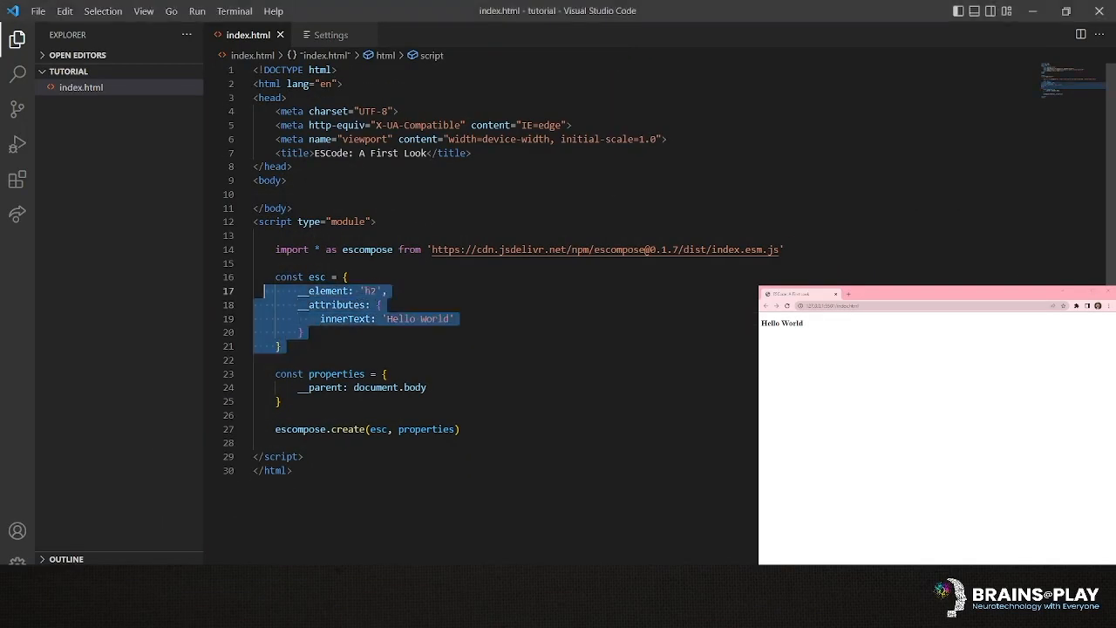
text(import * as esc from './components/hello.esc.js')
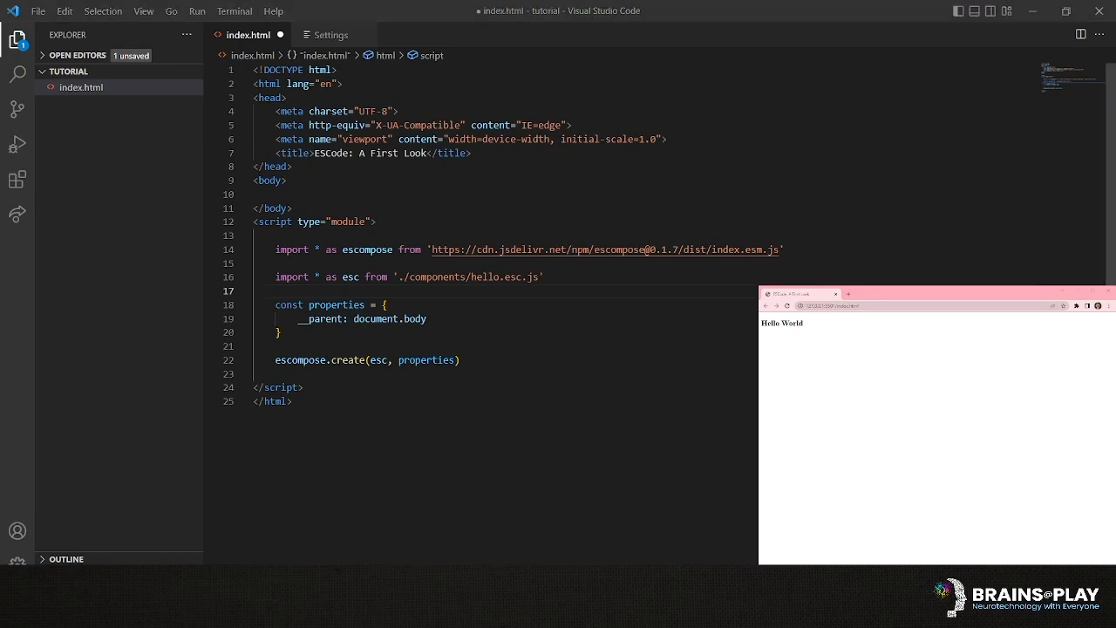
click(140, 70)
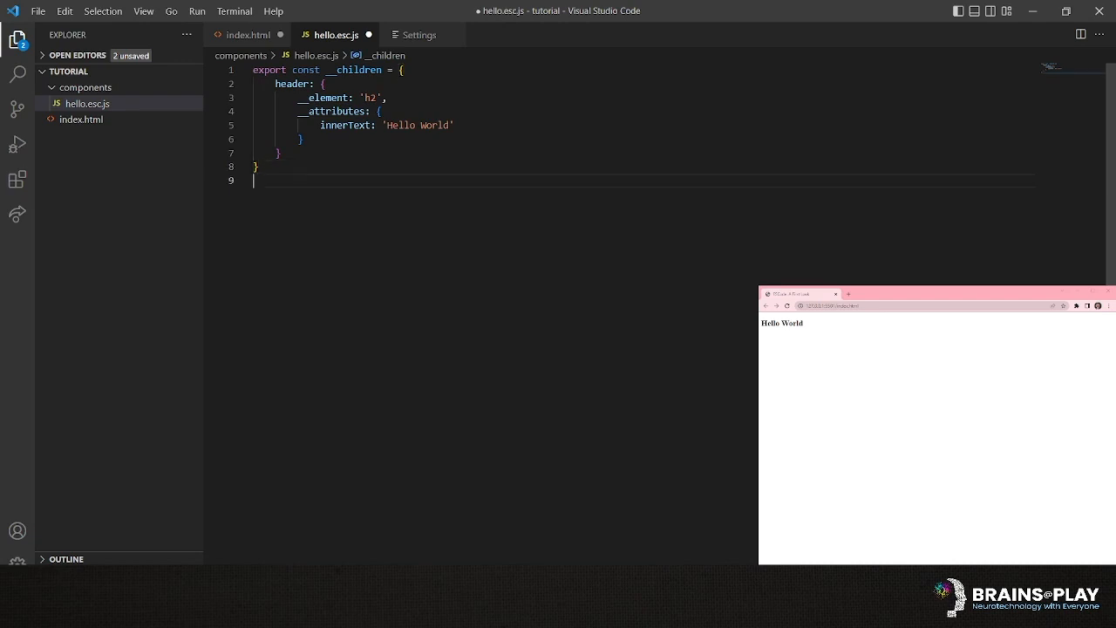
key(Enter)
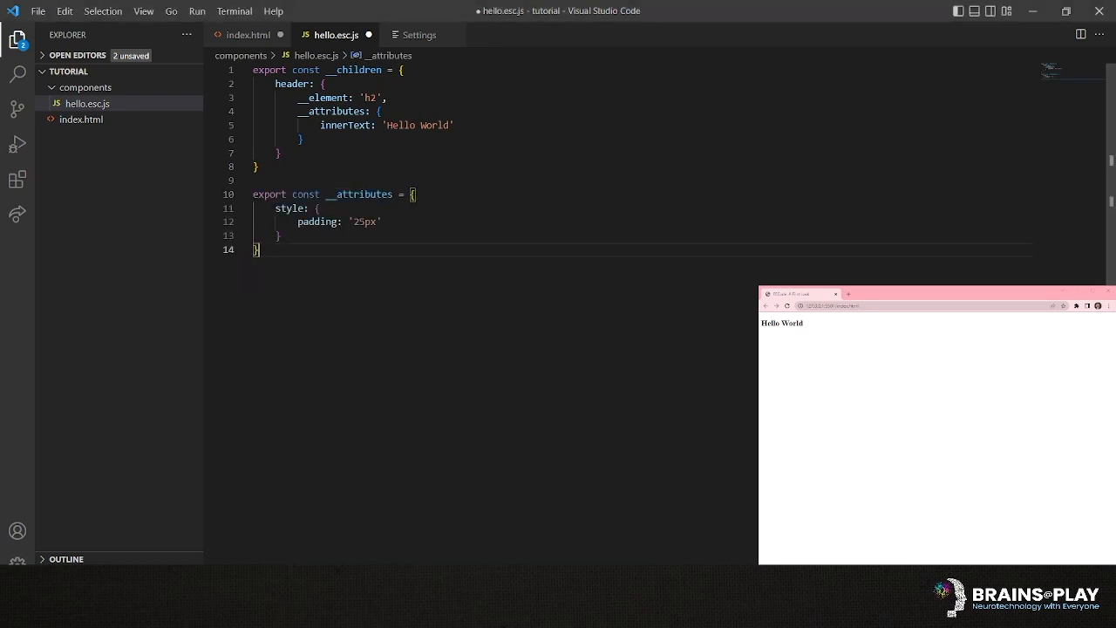
click(248, 34)
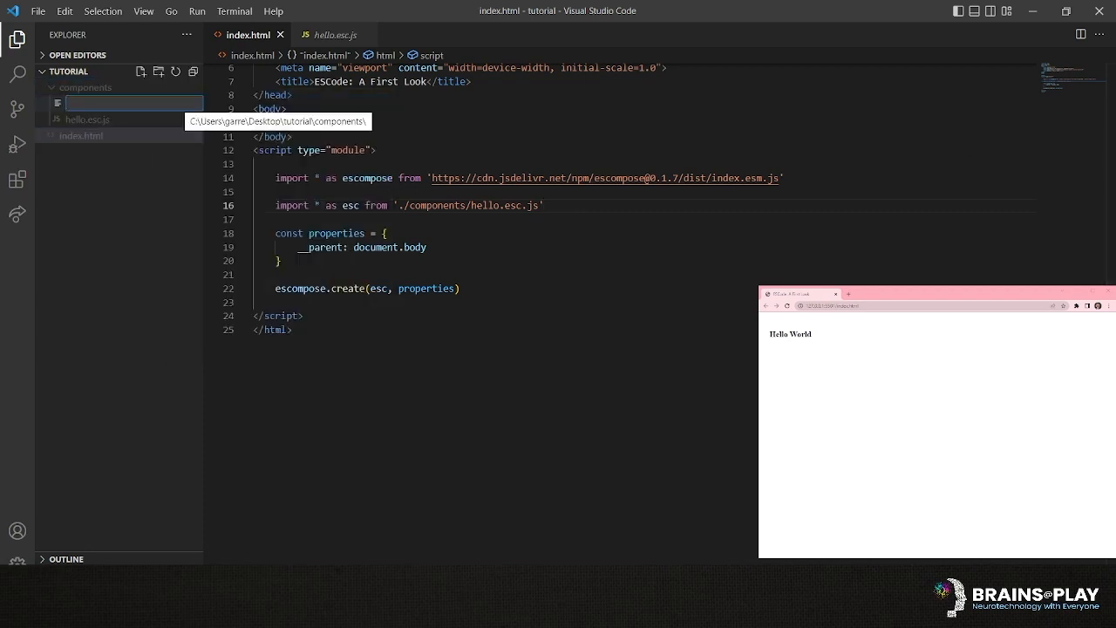
Step: Create composition.esc.js importing hello and input.esc.js with header-to-input listeners, and save
text(composition.esc.js)
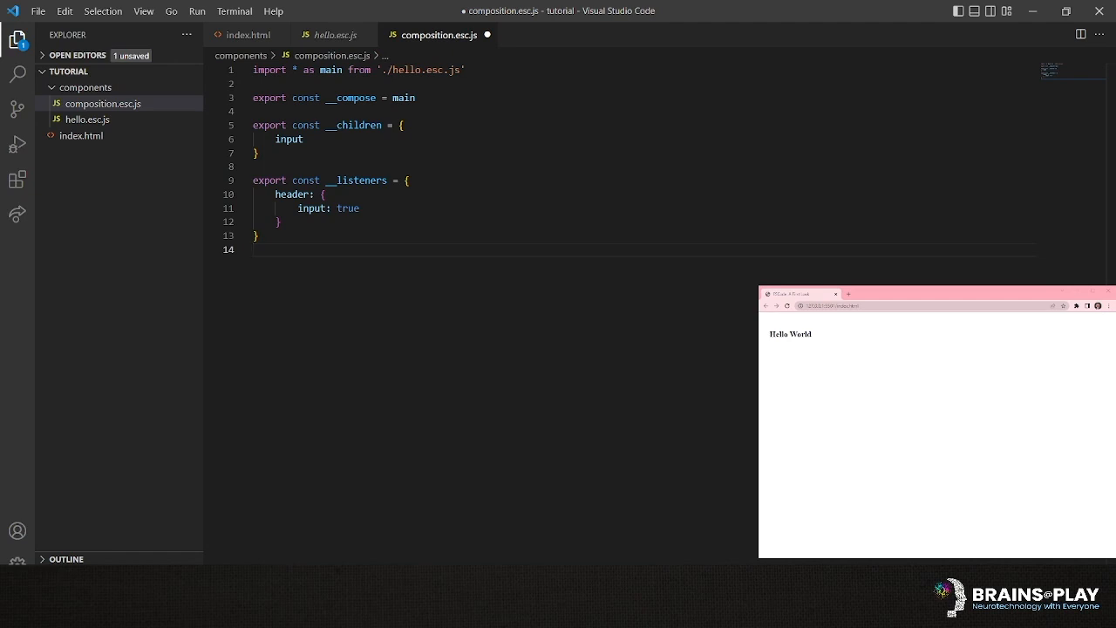
text(import * as input from './input.esc.js')
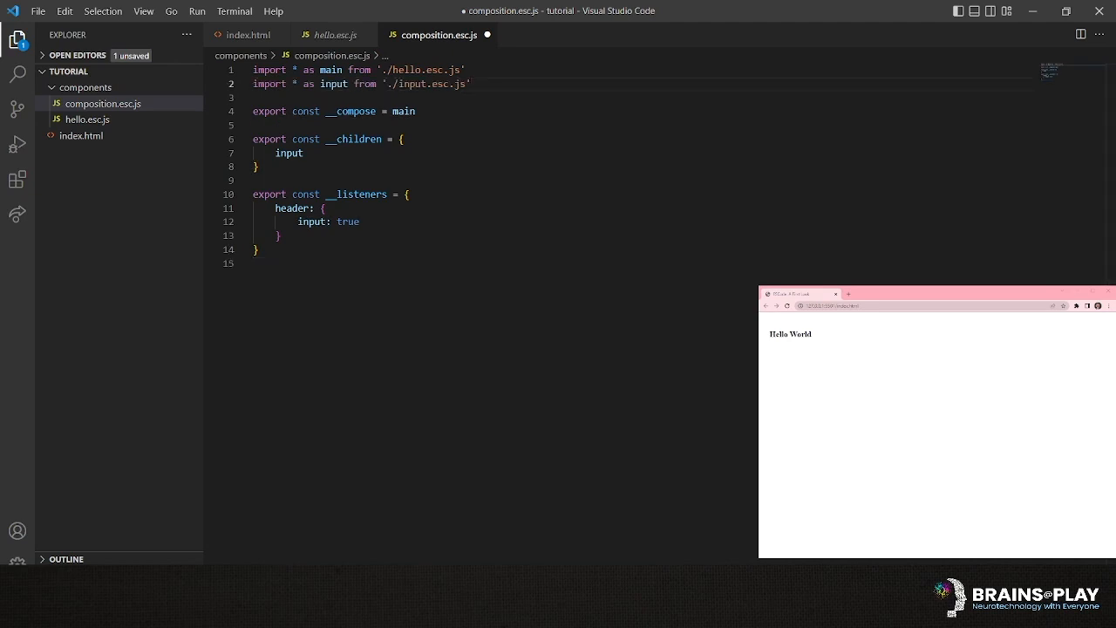
key(ctrl+s)
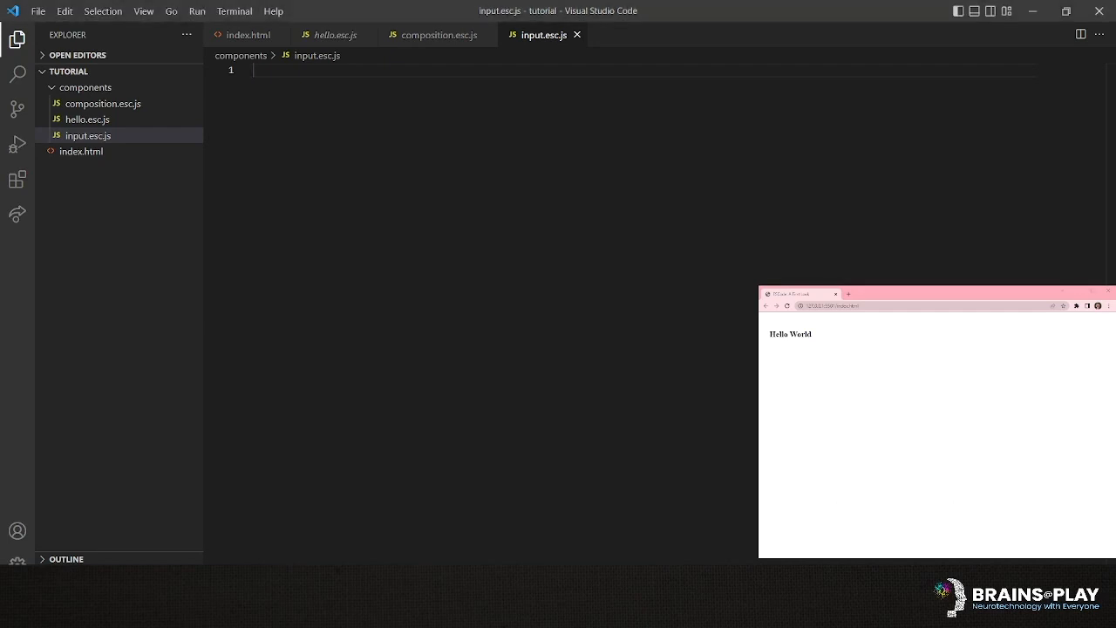
Step: Export __element 'input' in input.esc.js and load the composition in index.html, testing the box with 'wow'
text(export const __element = 'input')
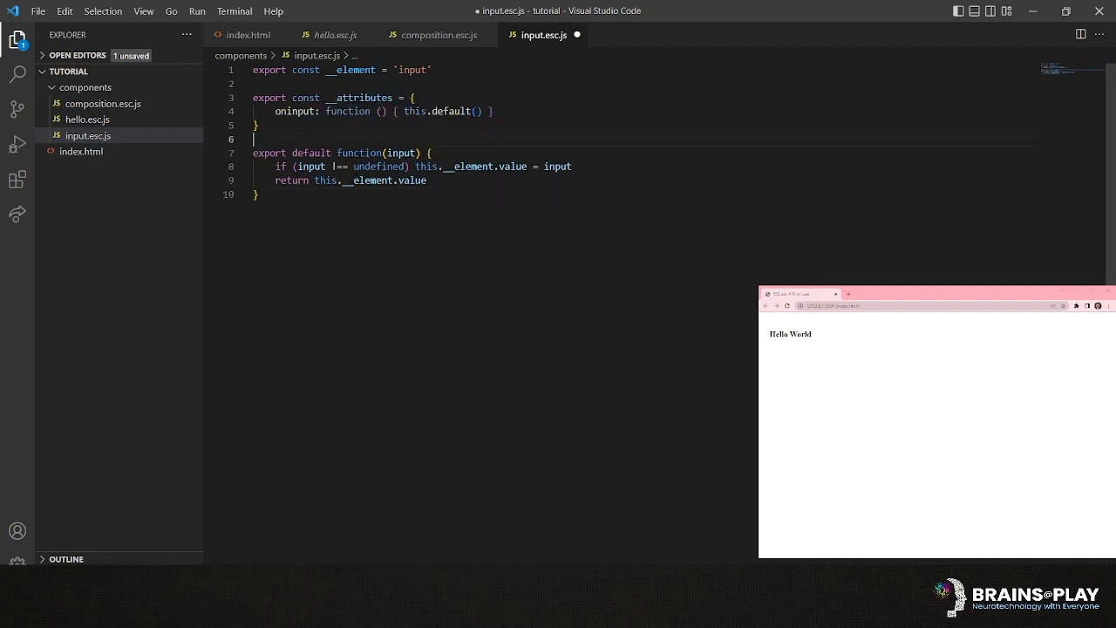
click(248, 35)
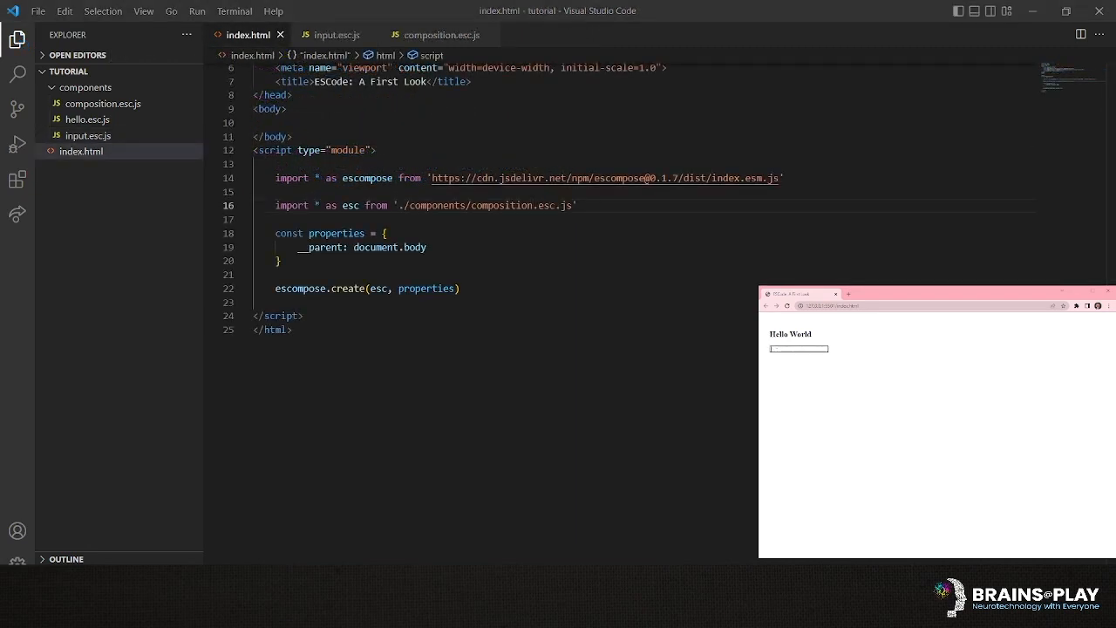
text(wow)
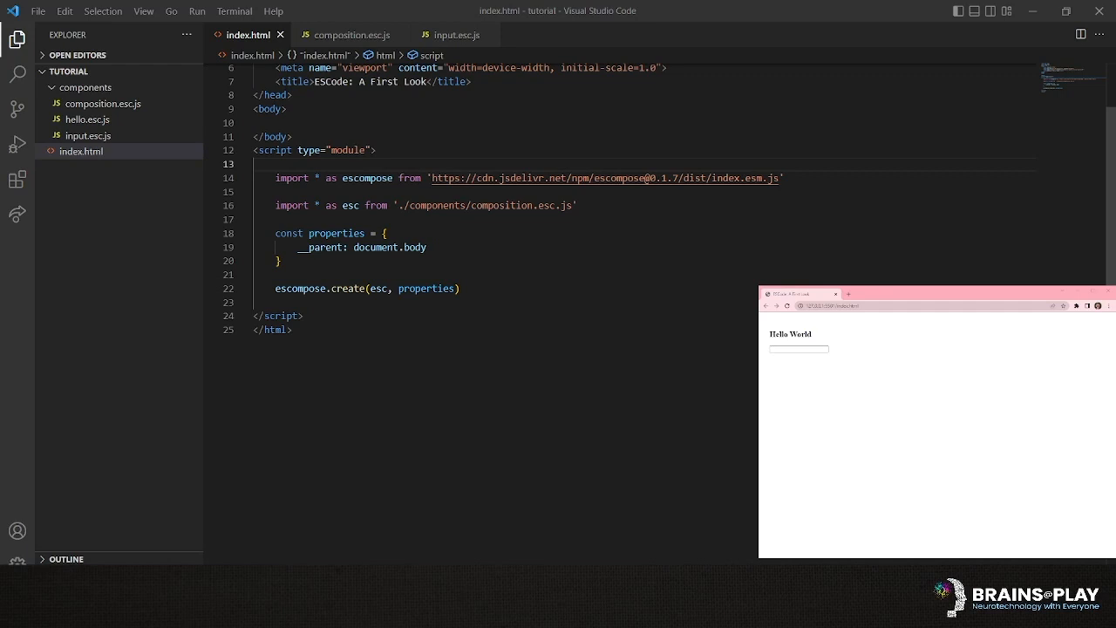
Step: Create webcomponent.esc.js in components defining myWebComponent as a 'header-input' element composing the composition
right_click(87, 87)
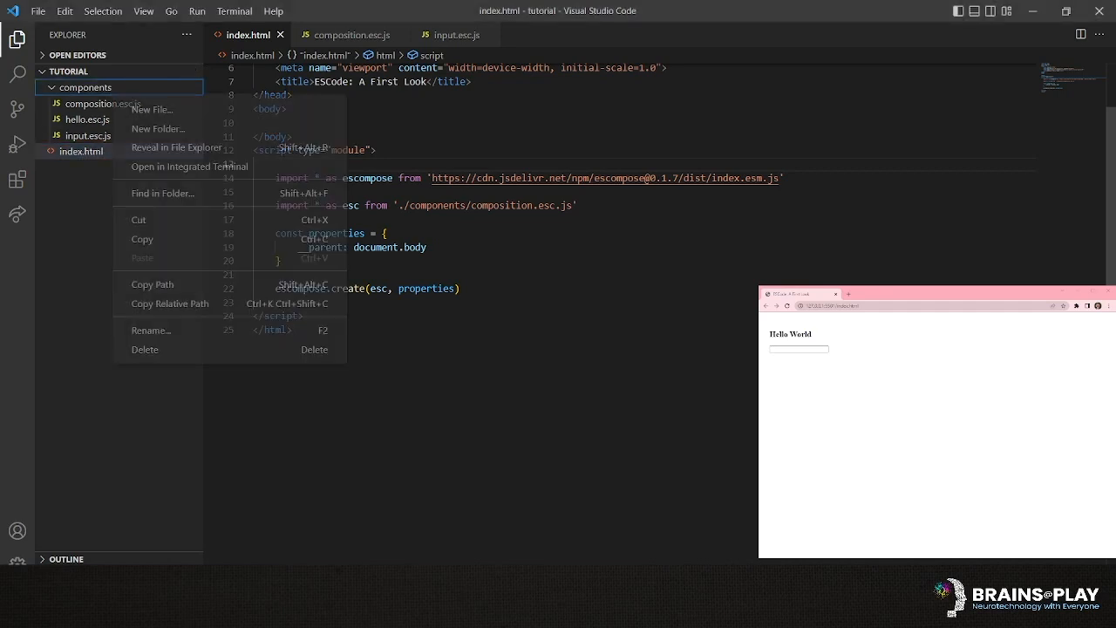
click(152, 108)
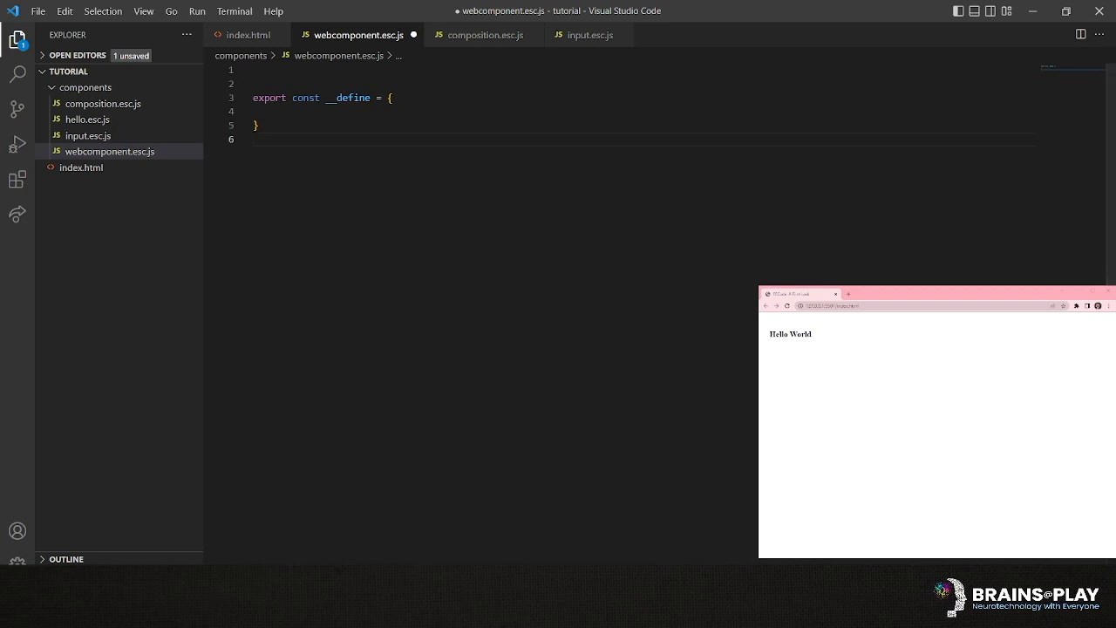
text(myWebComponent: {)
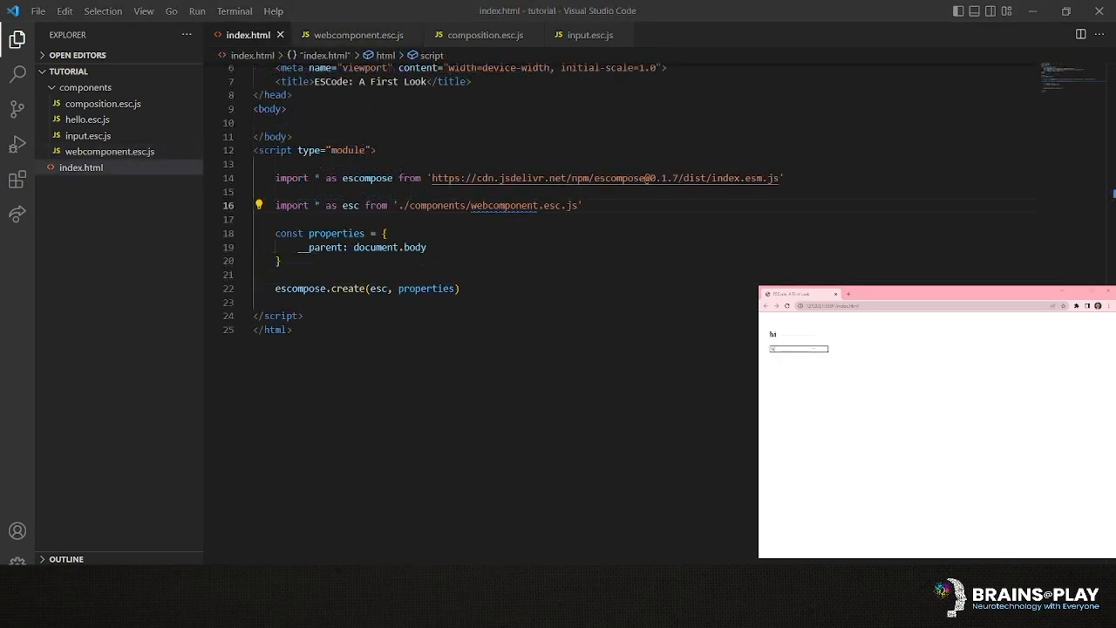
text(there)
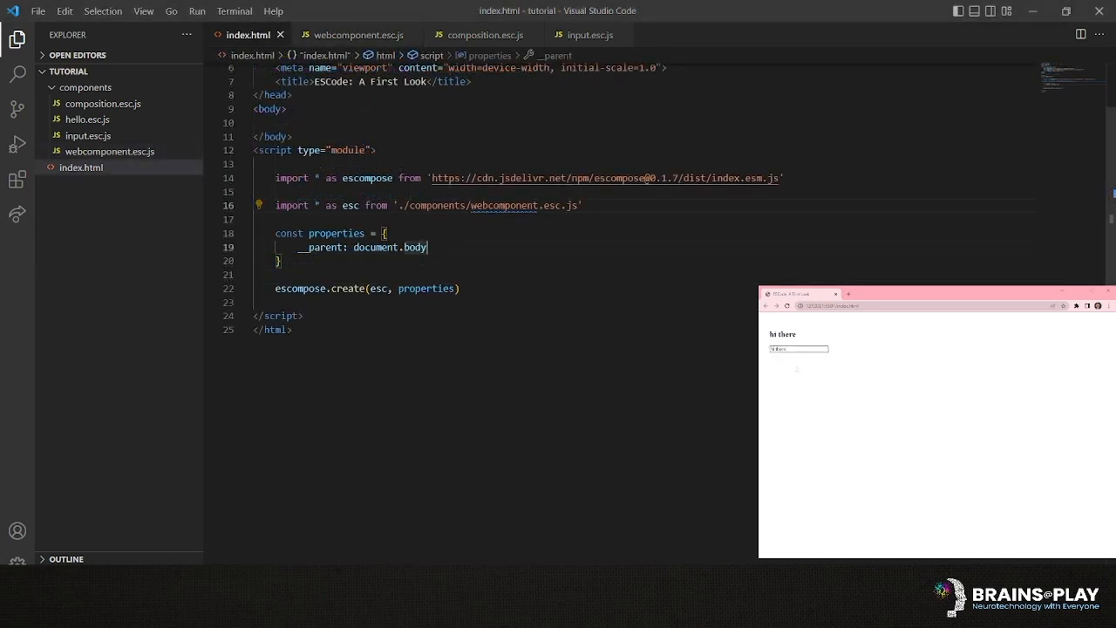
click(358, 35)
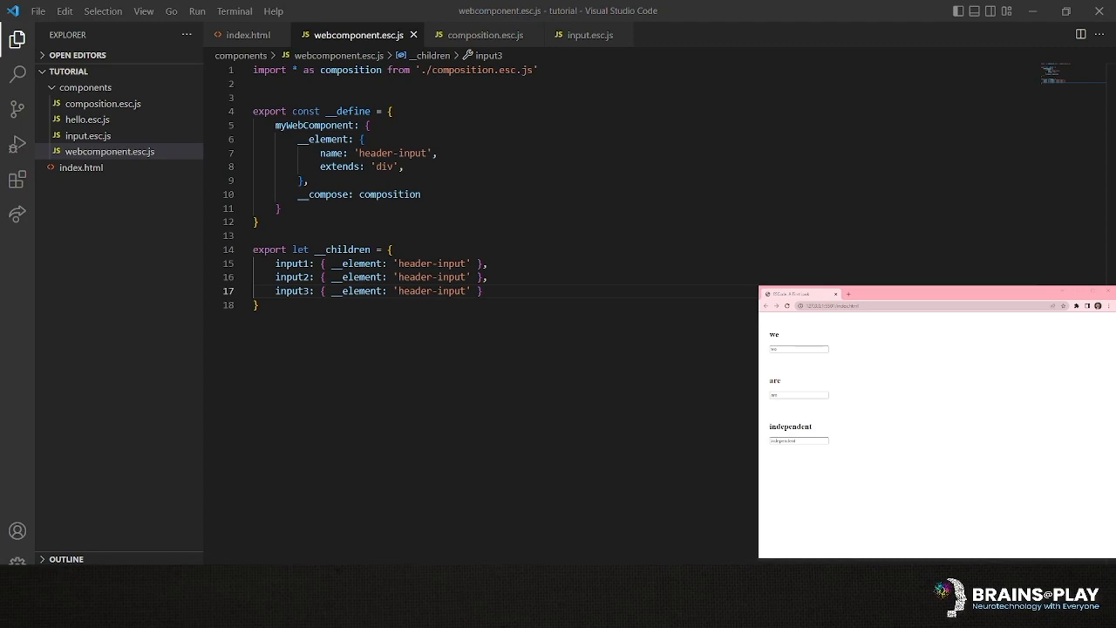
click(248, 35)
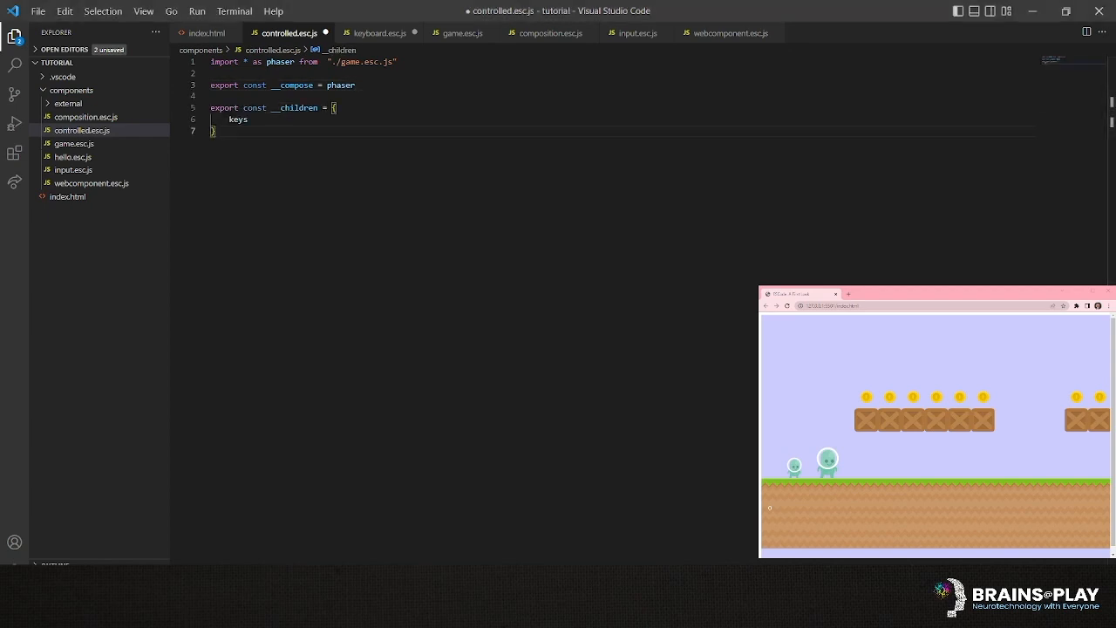
Step: Import keyboard.esc.js into controlled.esc.js and add a 'player.jump' key listener branch
text(import * as keys from "./external/components/keyboard.esc.js")
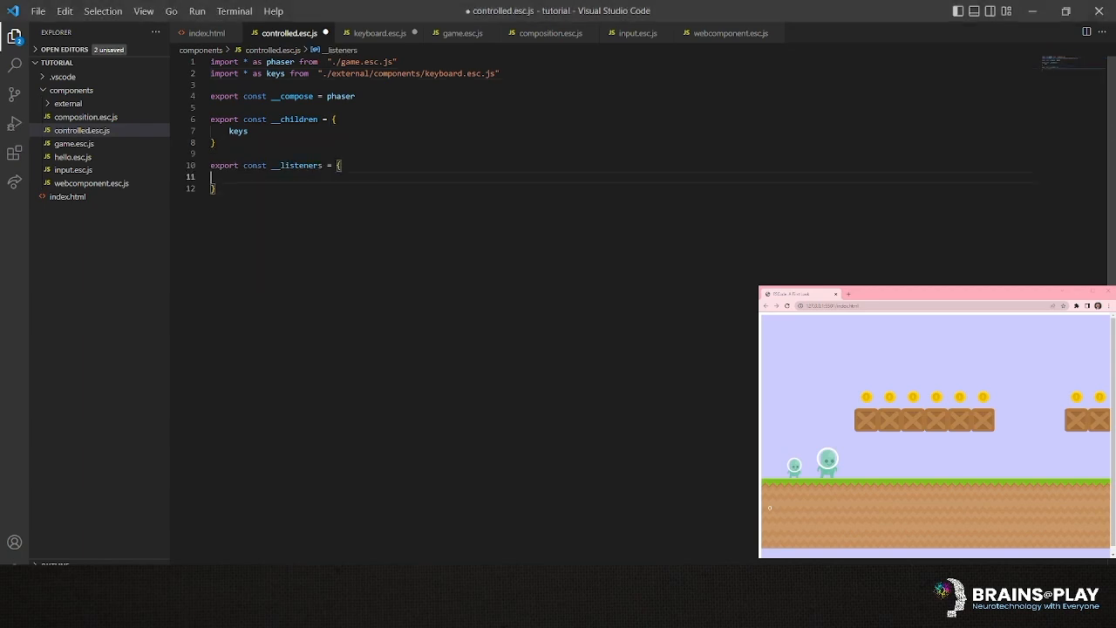
text(['player.jump']: {)
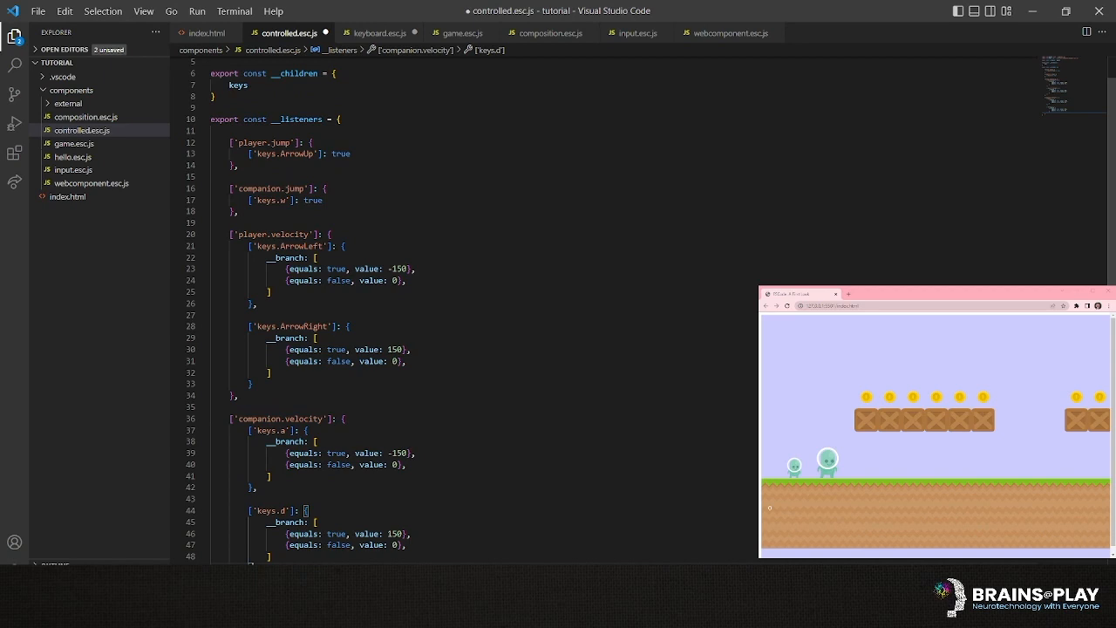
click(206, 33)
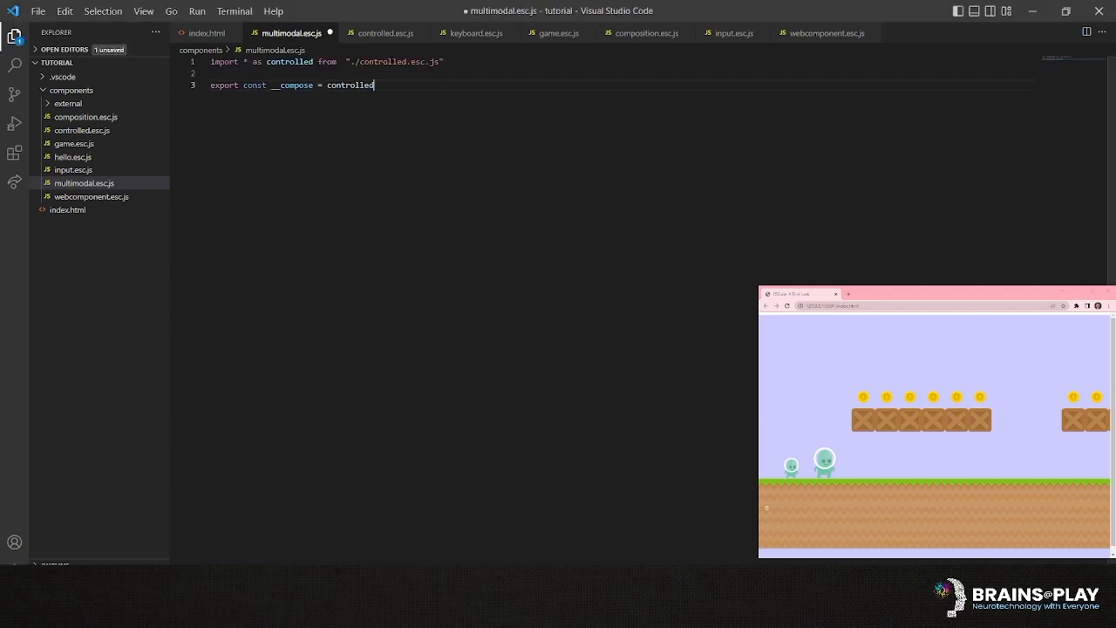
Step: Import the external button.esc.js and voice speak.esc.js components into multimodal.esc.js
text(import * as button from "./external/components/button.esc.js")
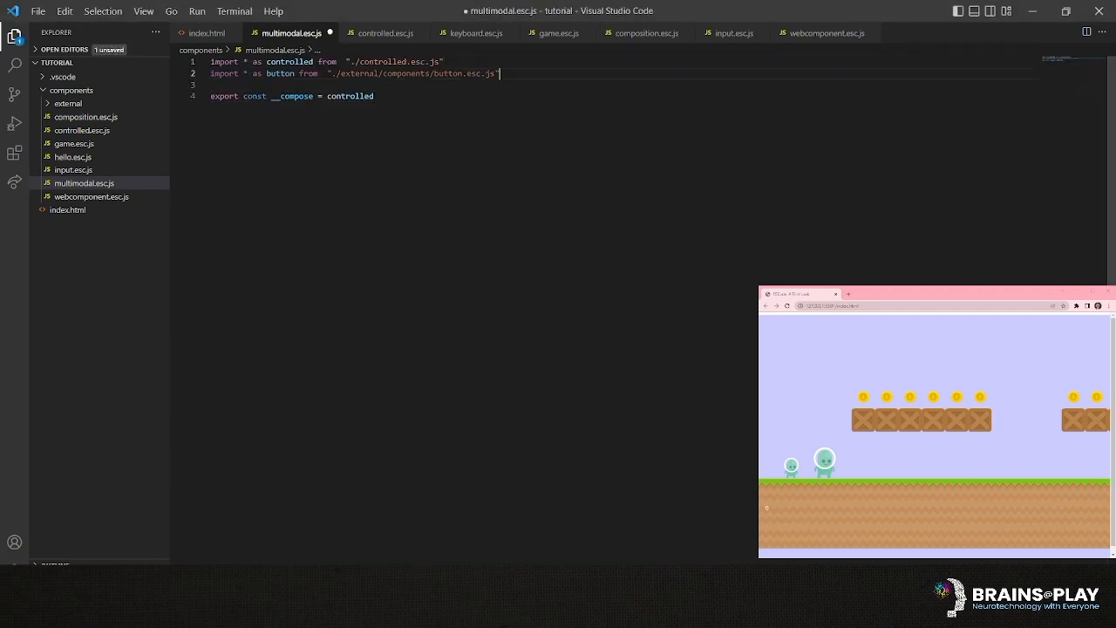
text(import * as speak from "./external/components/voice/speak.esc.js")
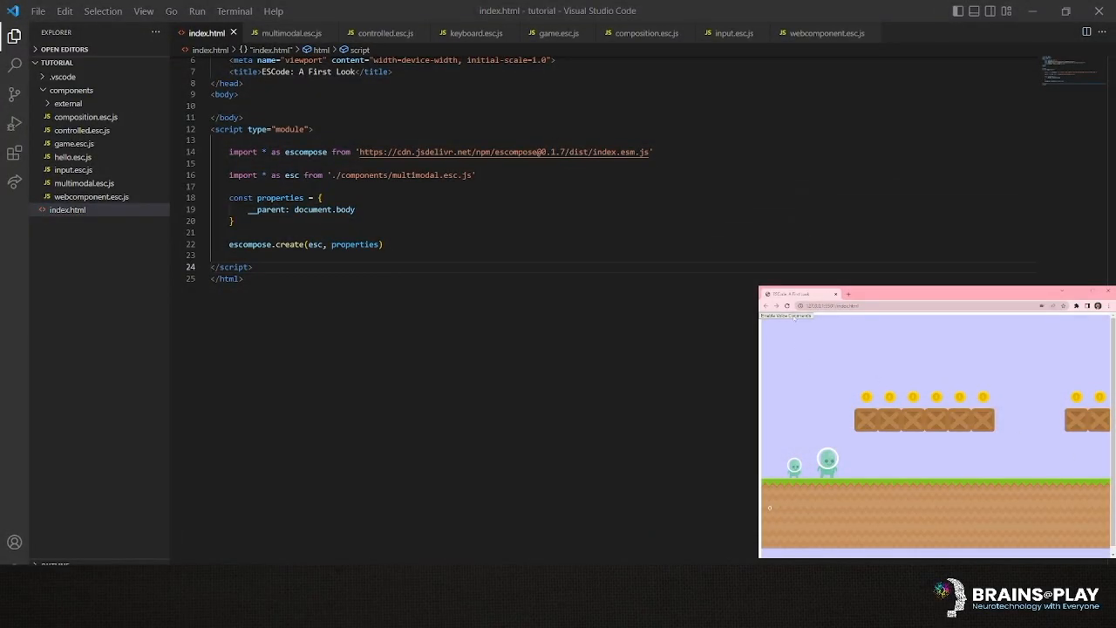
mouse_move(802, 401)
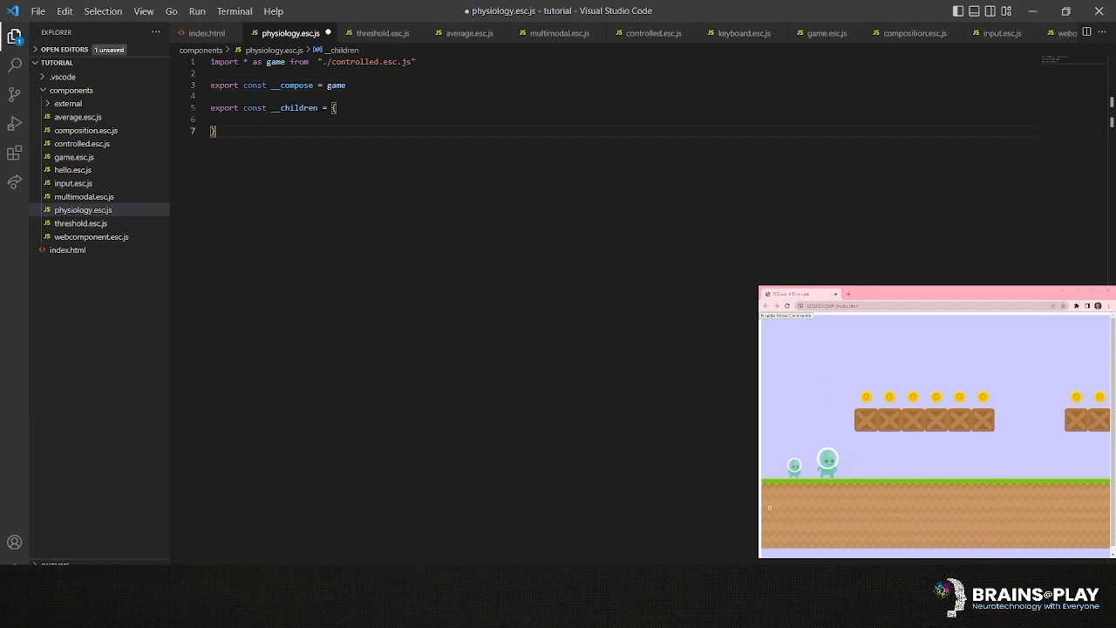
Step: List devices, timeseries, average and threshold in the physiology component's __children
text(devices,)
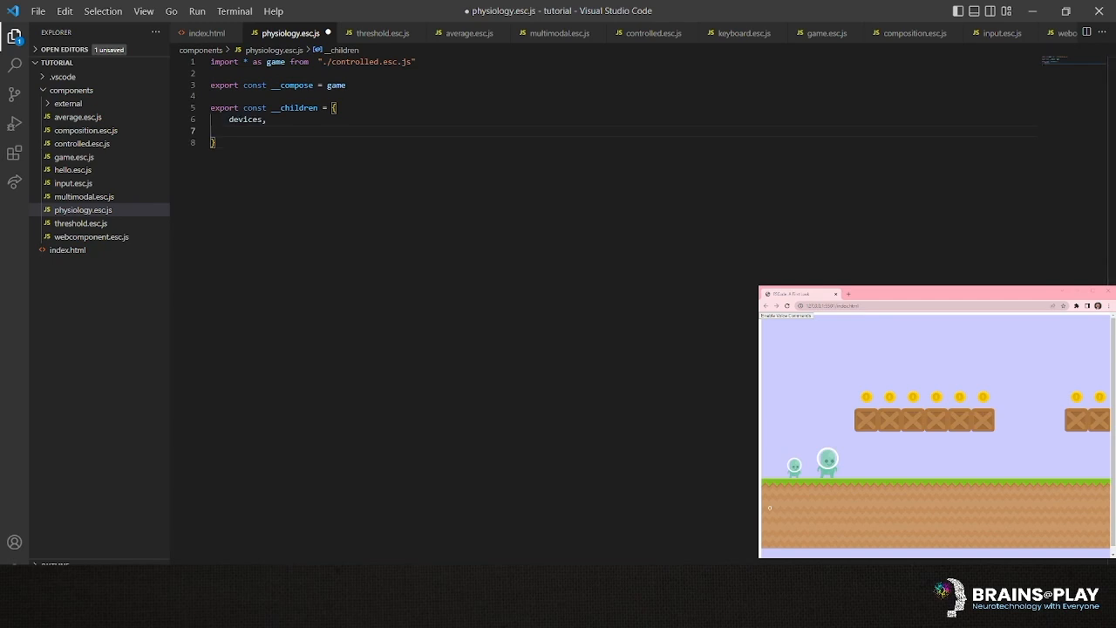
text(timeseries,)
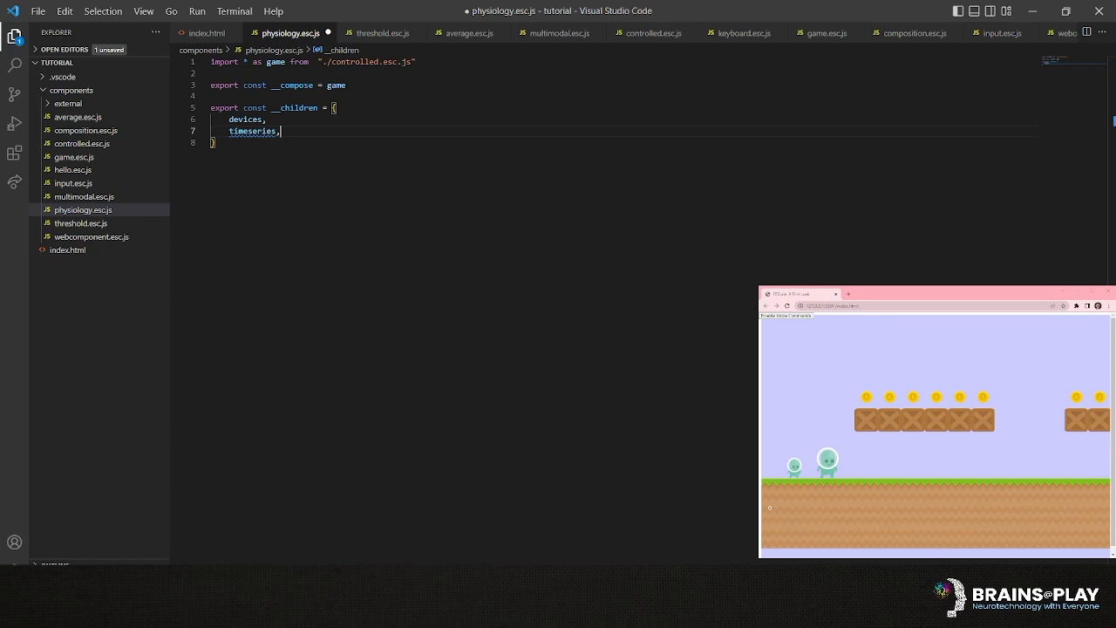
text(average,)
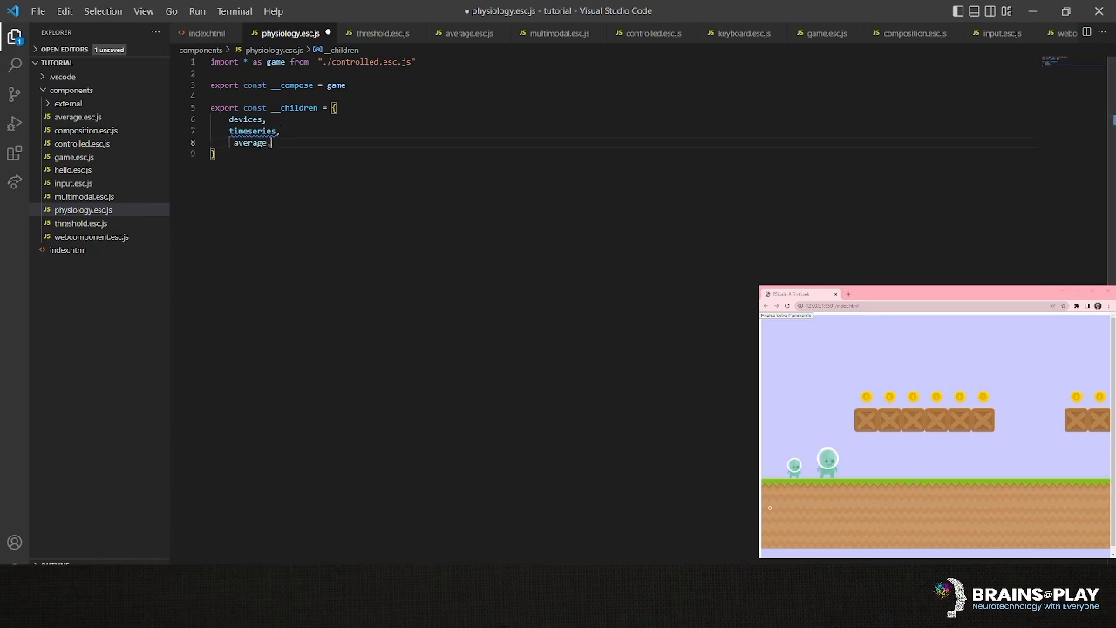
text(,)
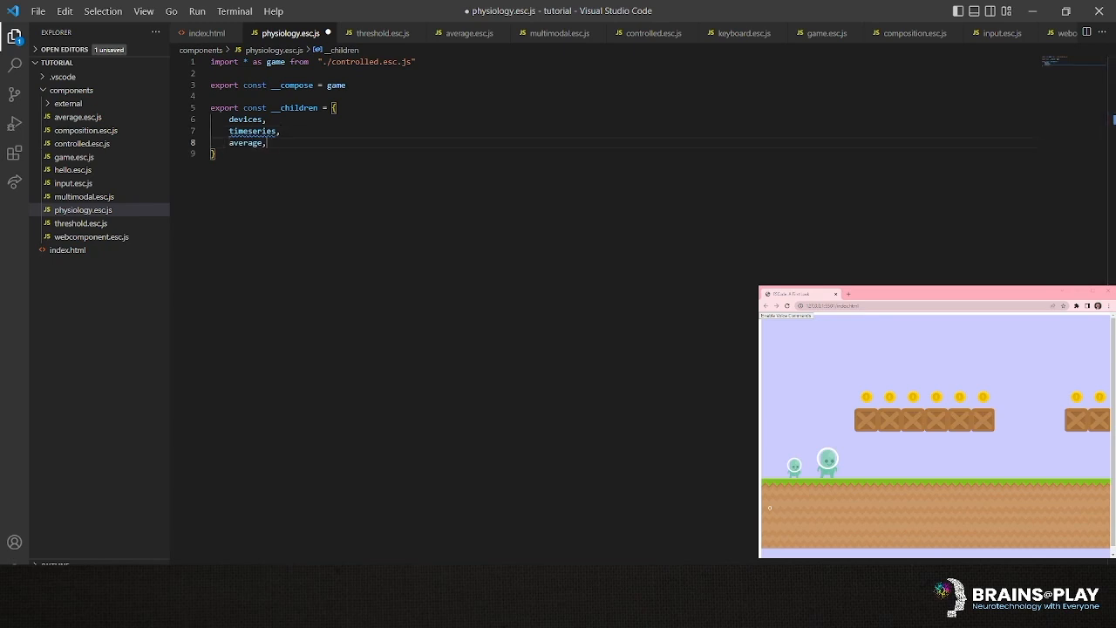
text(threshold)
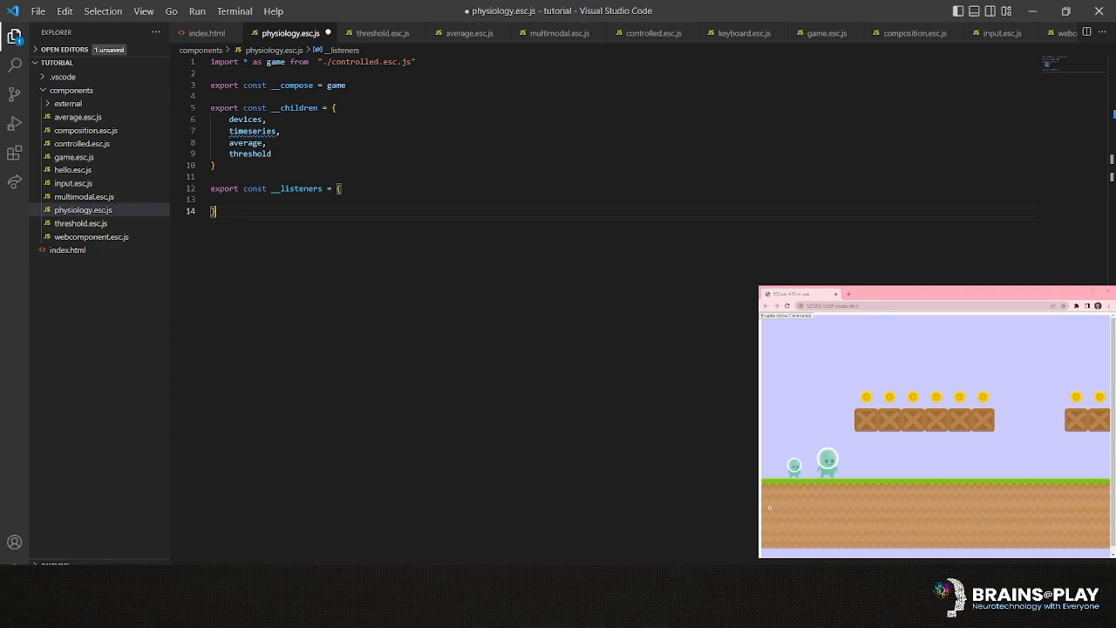
Step: Route player.jump to threshold, threshold to average, and timeseries.plot to devices.output
text('player.jump': 'threshold',)
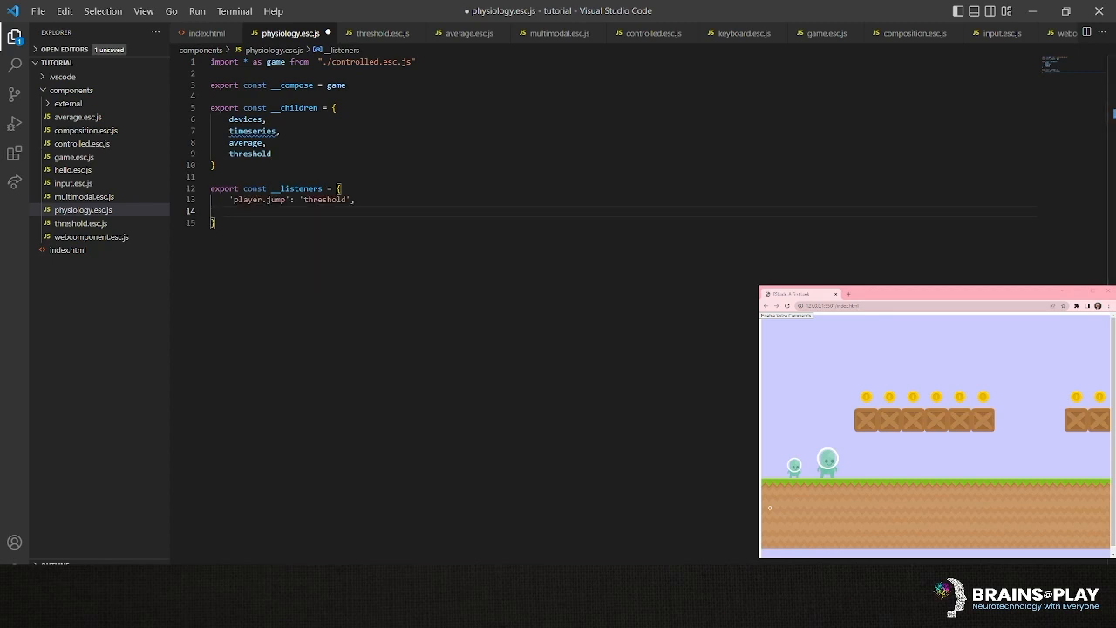
text(threshold: 'average',)
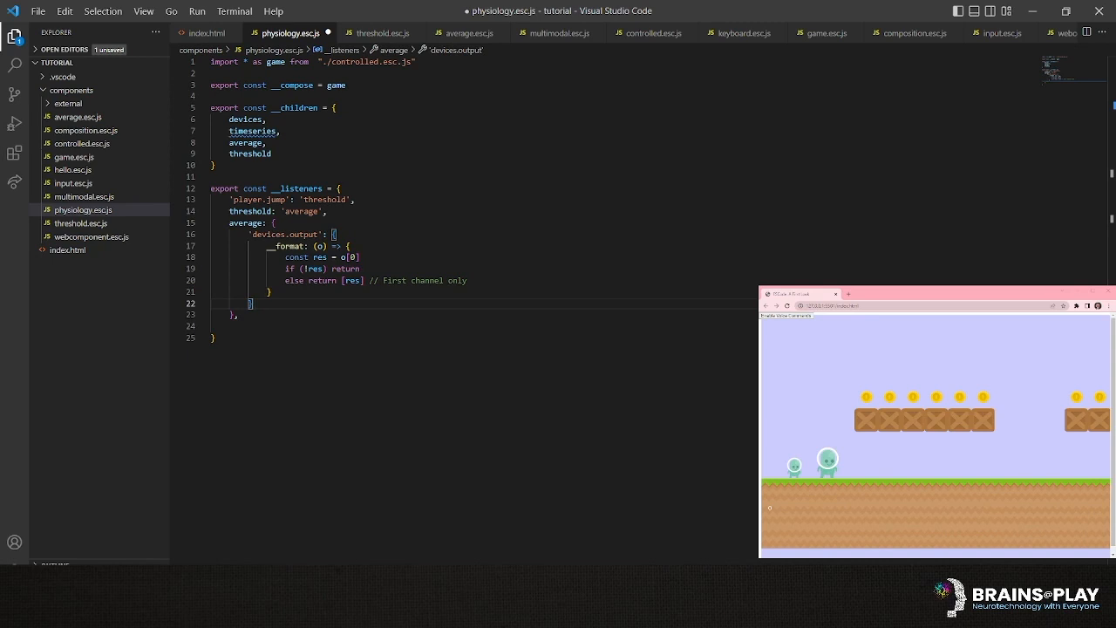
text(['timeseries.plot']: 'devices.output')
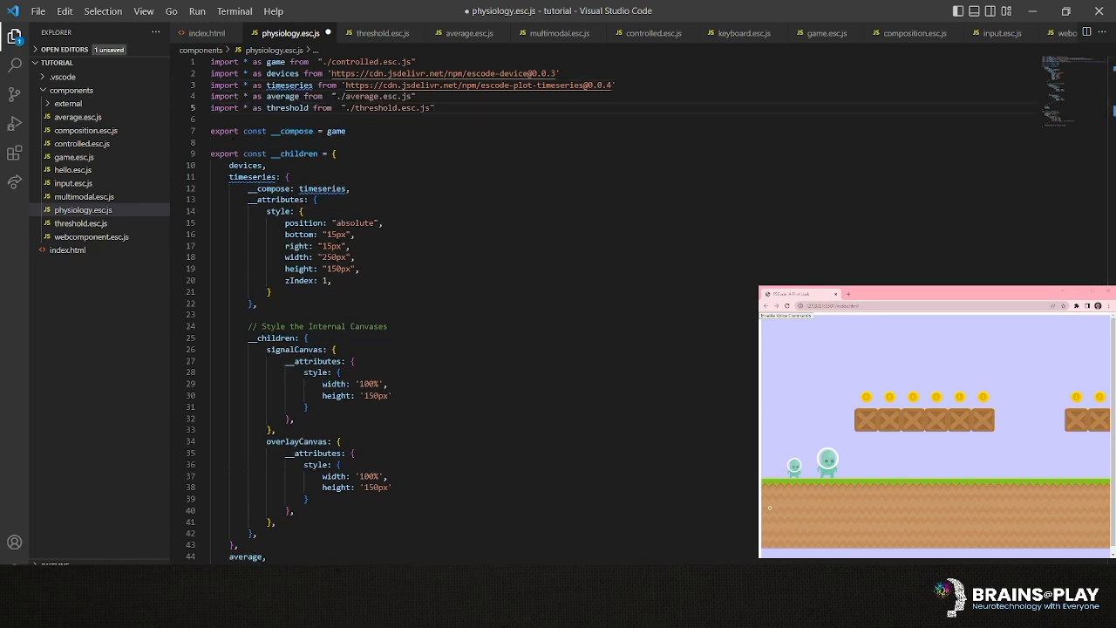
Step: In threshold.esc.js, export value 300 and return Math.abs(input) > this.value from the default function
click(376, 31)
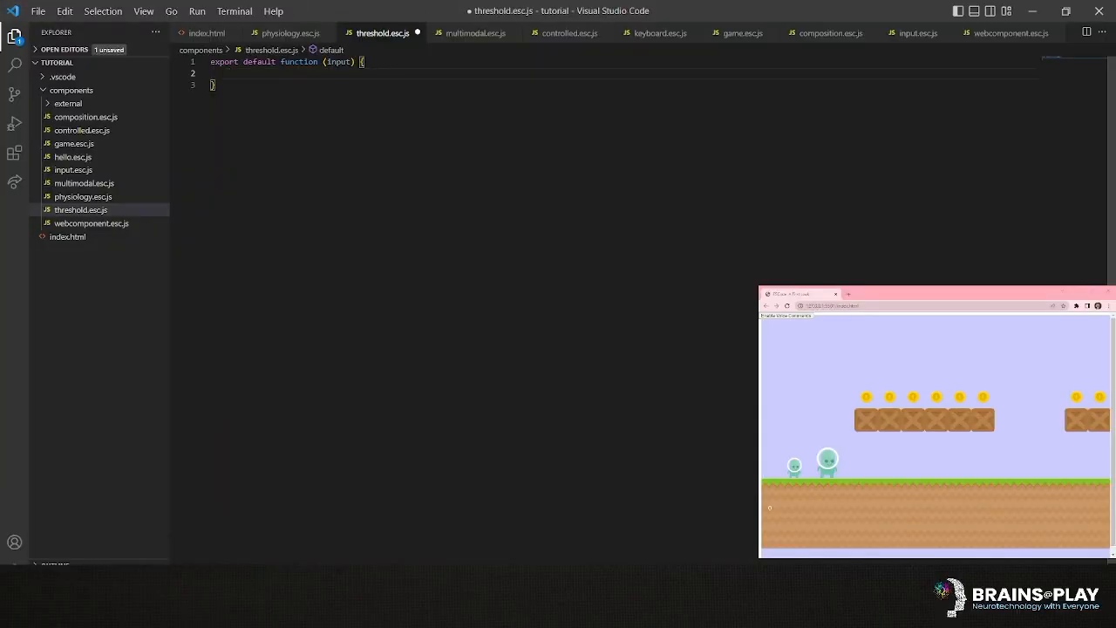
text(return Math.abs(input))
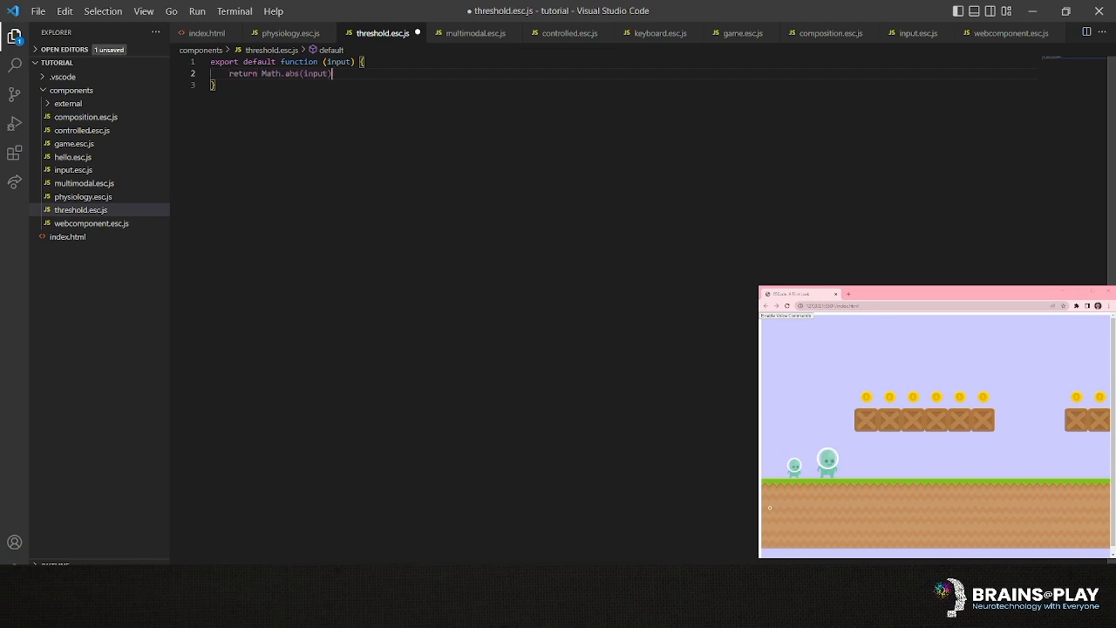
text(>)
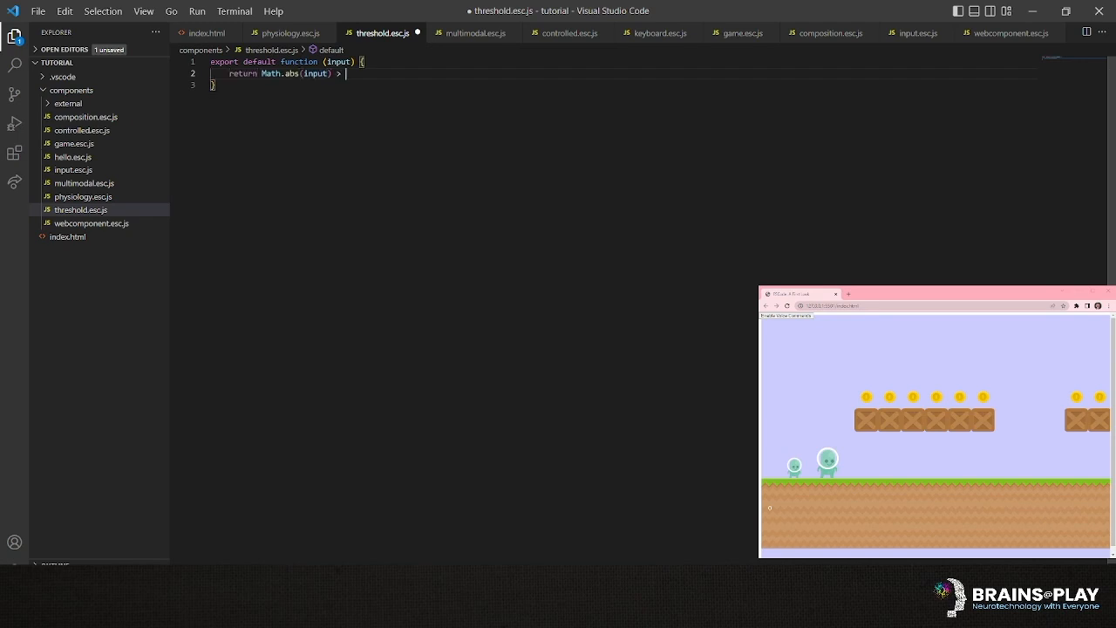
text(value)
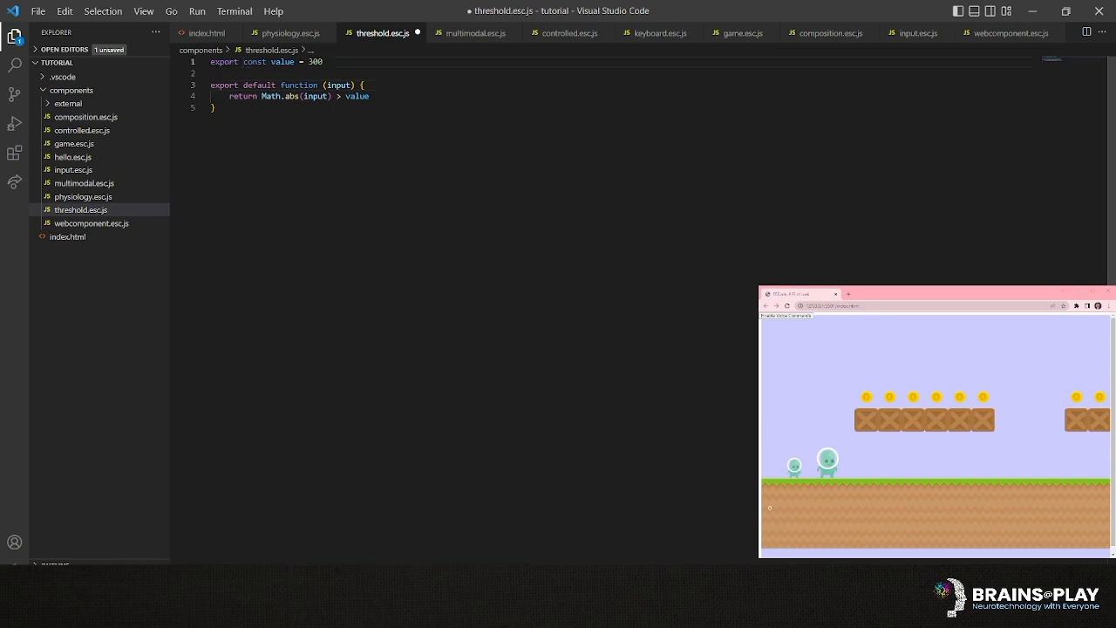
text(this.)
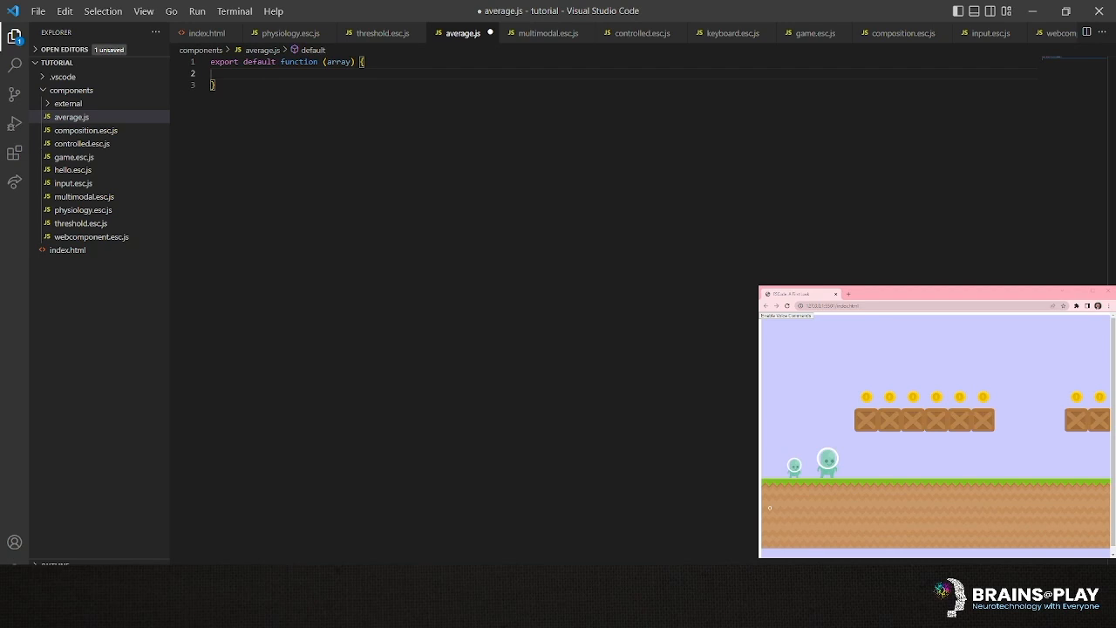
Step: Return array.reduce((a,b) => a + b, 0) / array.length from the average component's default function
text(return array.reduce((a,b) => a + b, 0))
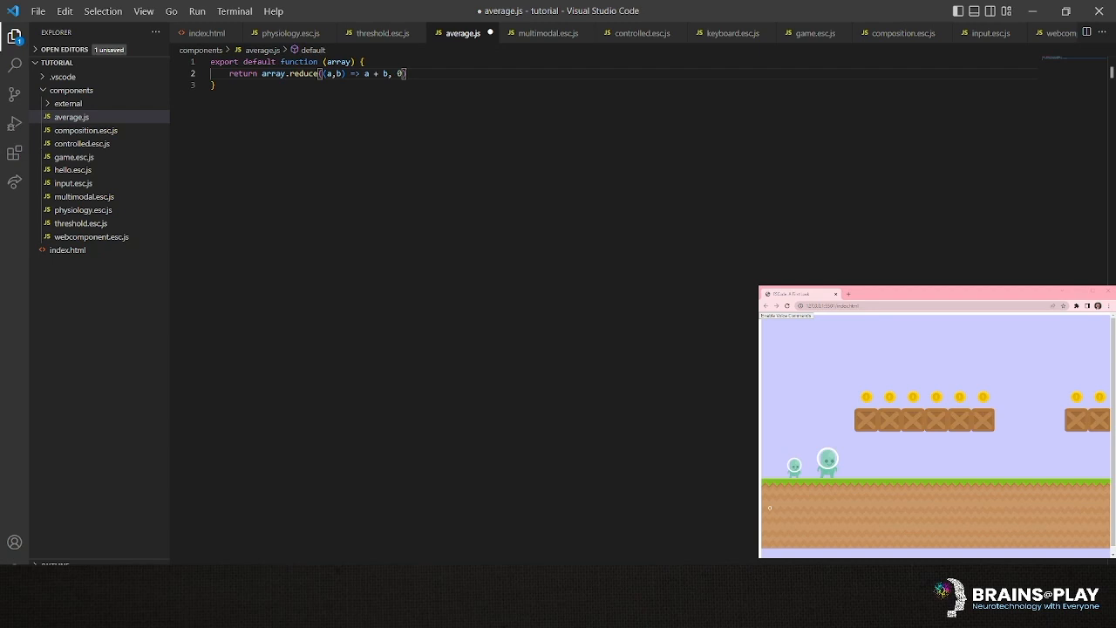
text(/ array.length)
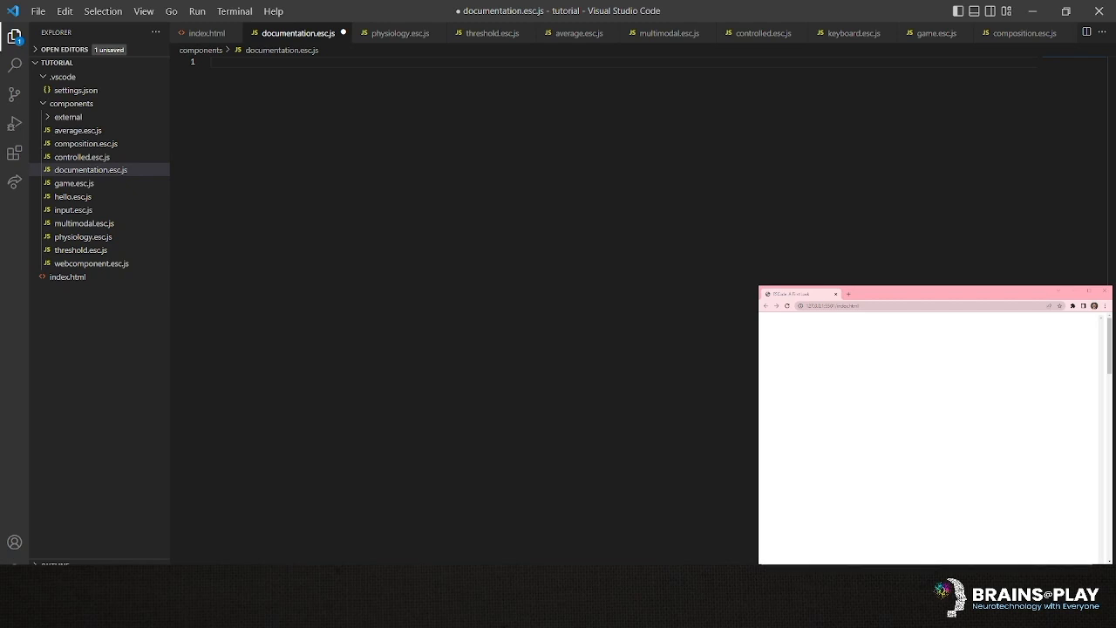
Step: Import hello.esc.js into documentation.esc.js and review its attributes and children paragraphs
text(import * as hello from "./hello.esc.js";)
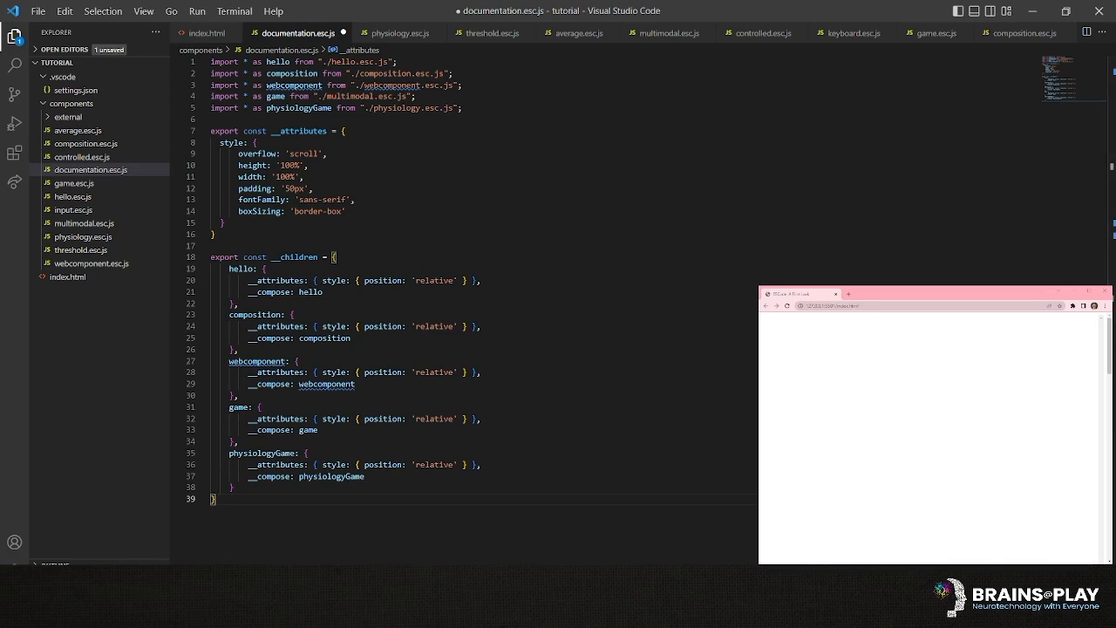
scroll(down, 3)
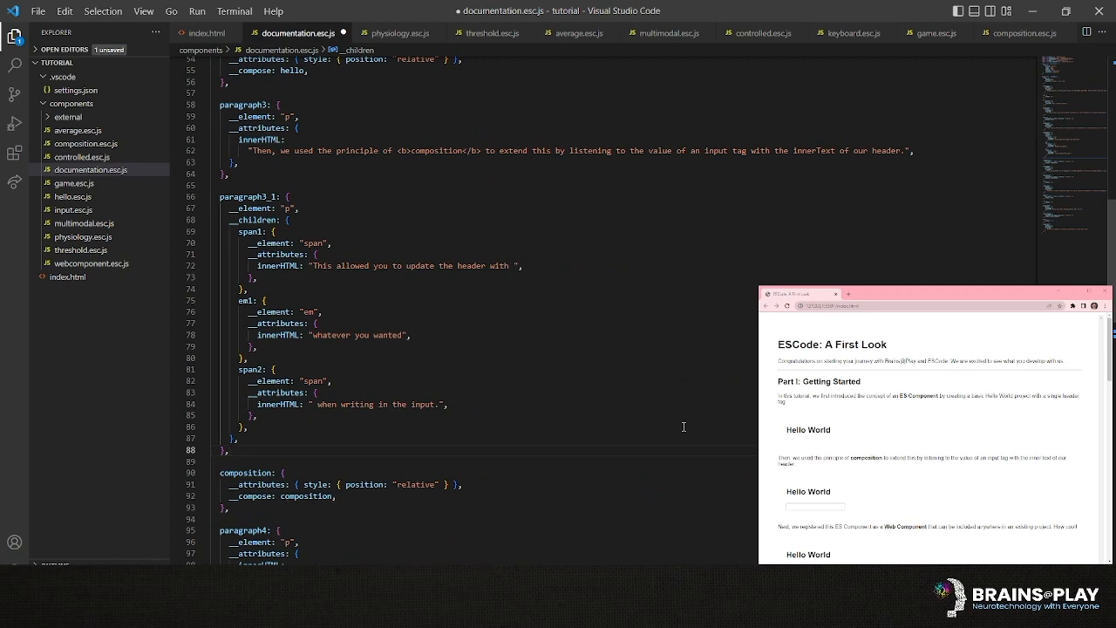
scroll(down, 3)
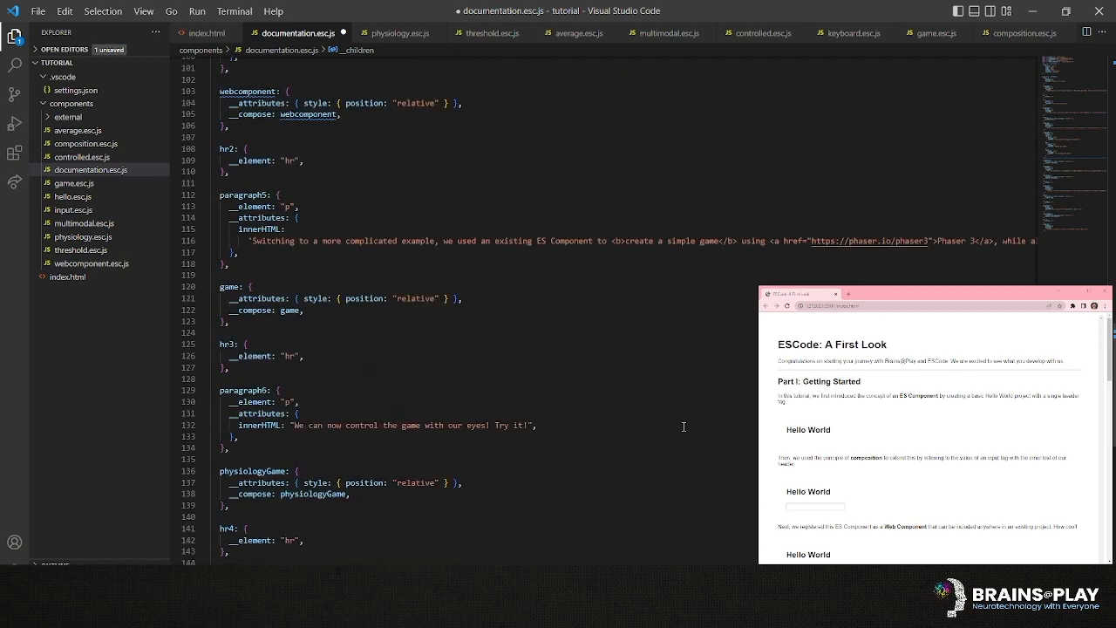
scroll(down, 3)
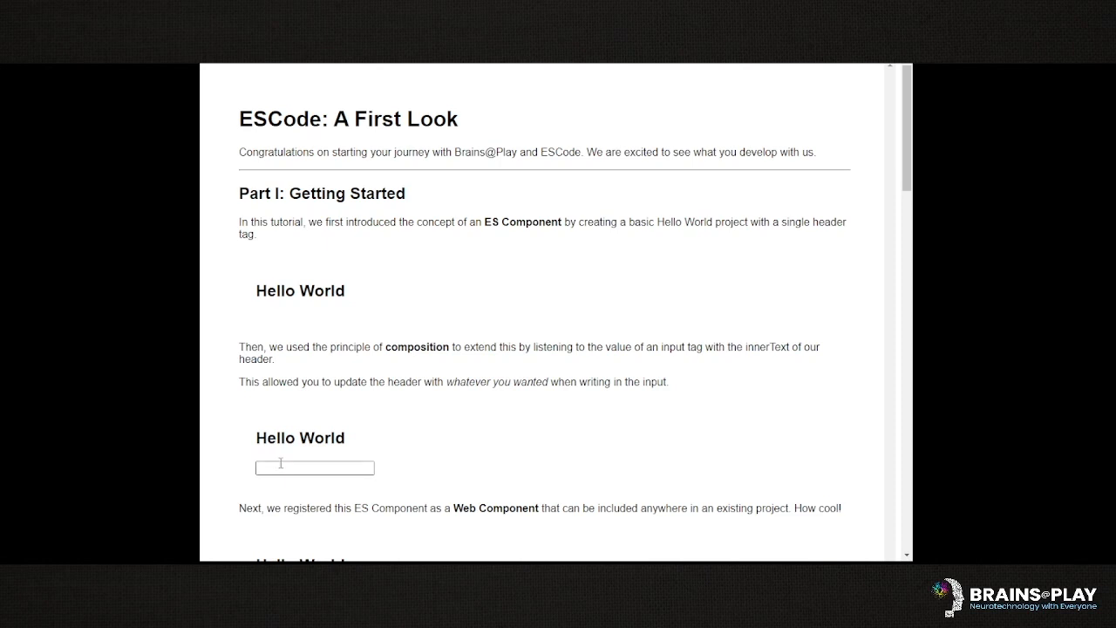
Step: Enter 'whatever we type in' into the Hello World example's input to update its header
text(whatever)
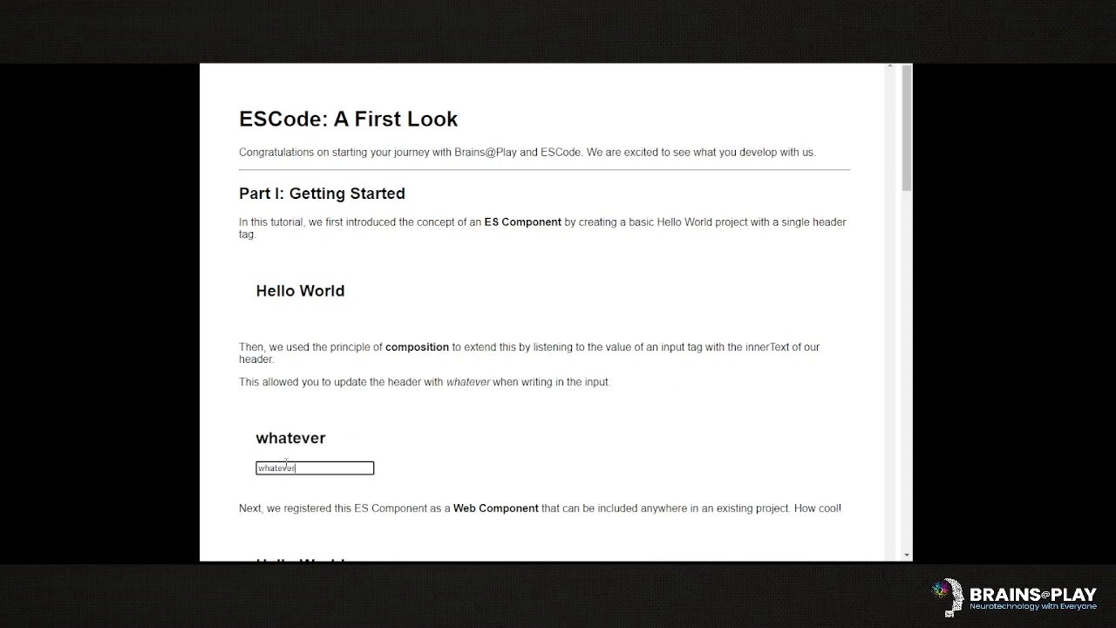
text(we type in)
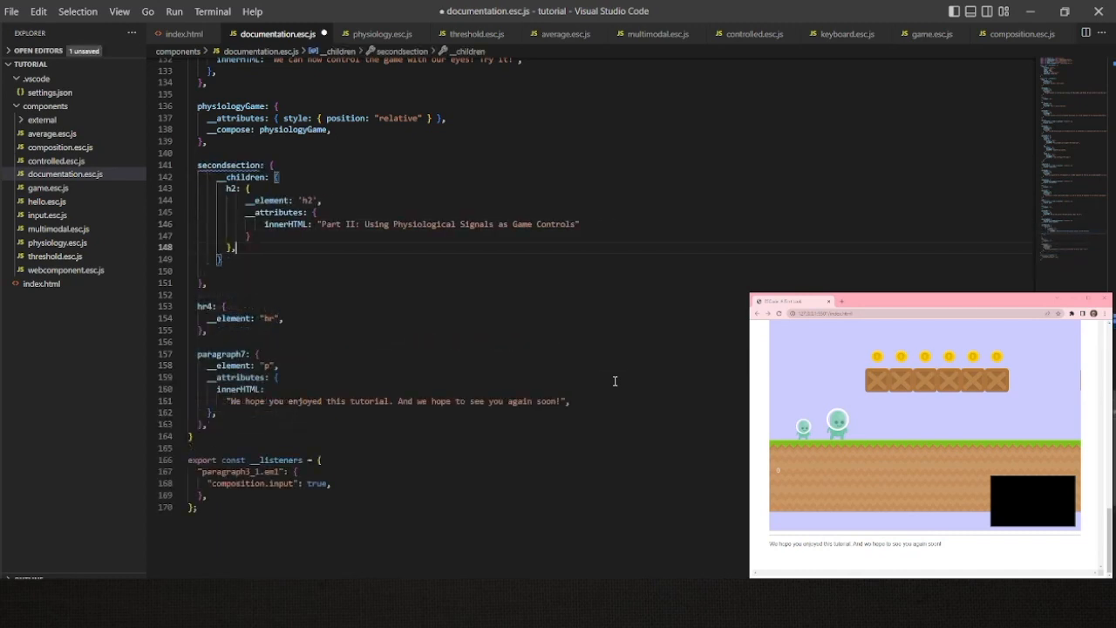
Step: Replace a paragraph line and add a demo6: 'physiologyGame' entry to the last tutorial block
scroll(down, 3)
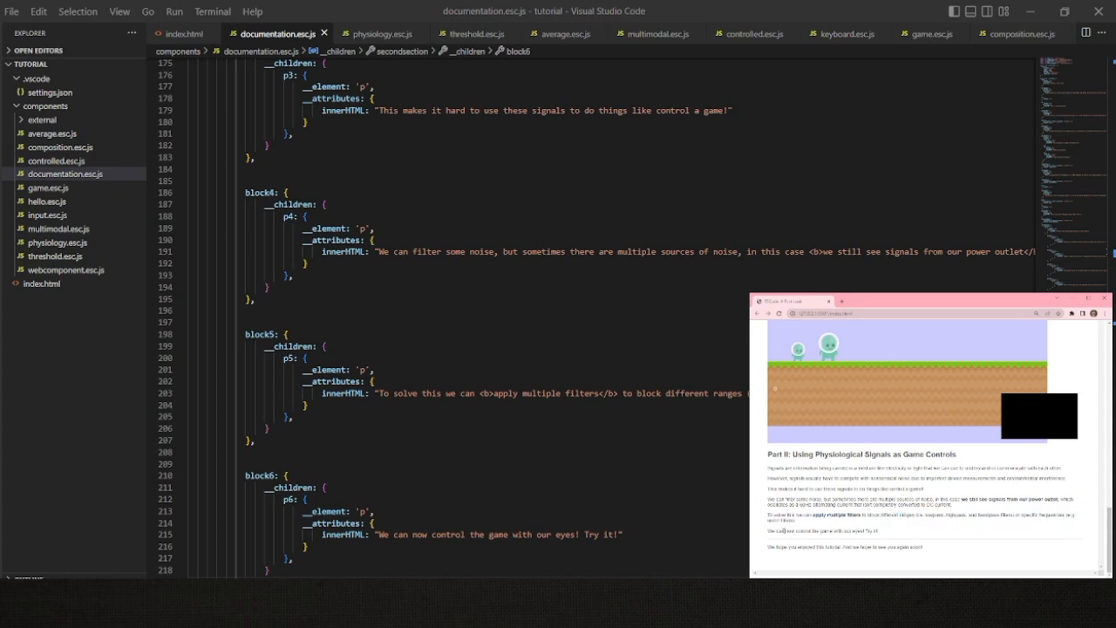
triple_click(824, 531)
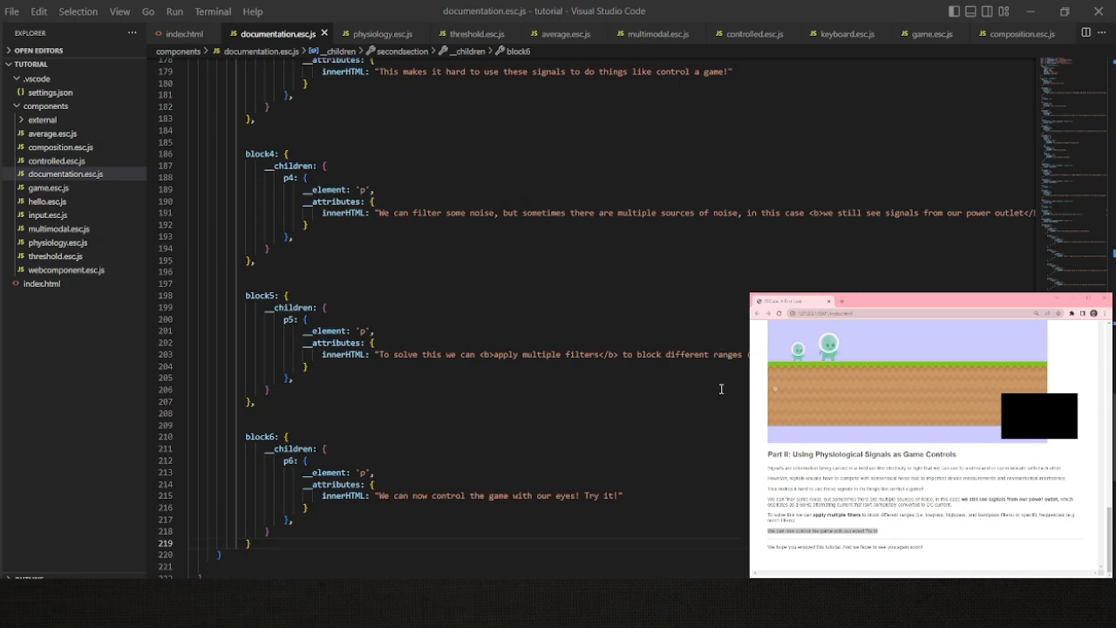
text(demo6: 'physiologyGame')
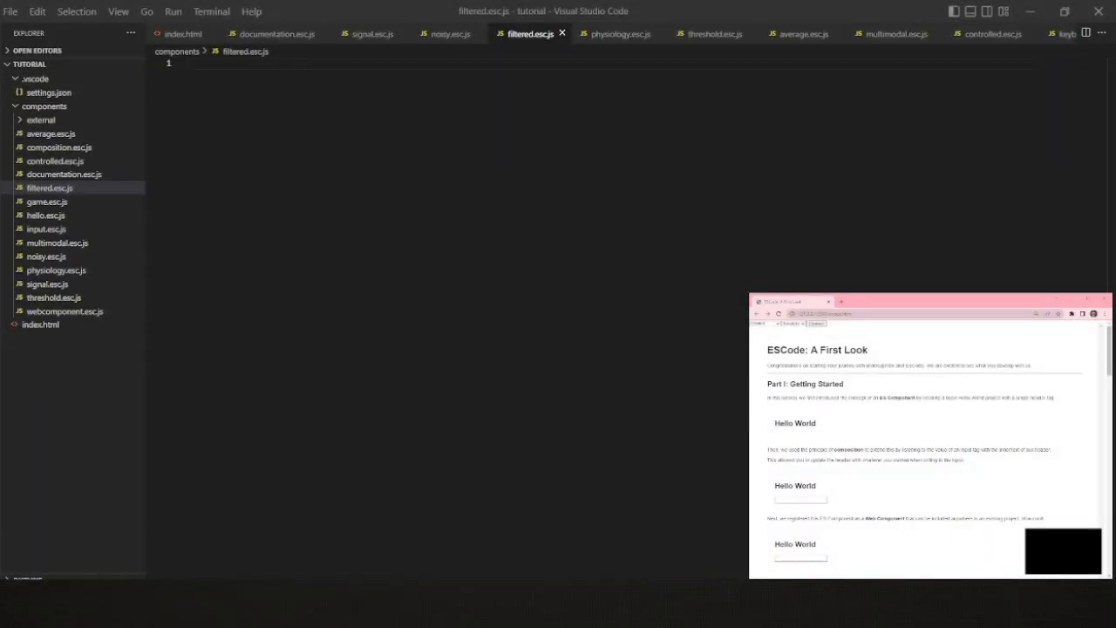
Step: Import the noisy component as signal at the top of filtered.esc.js
text(import * as signal from "./noisy.esc.js";)
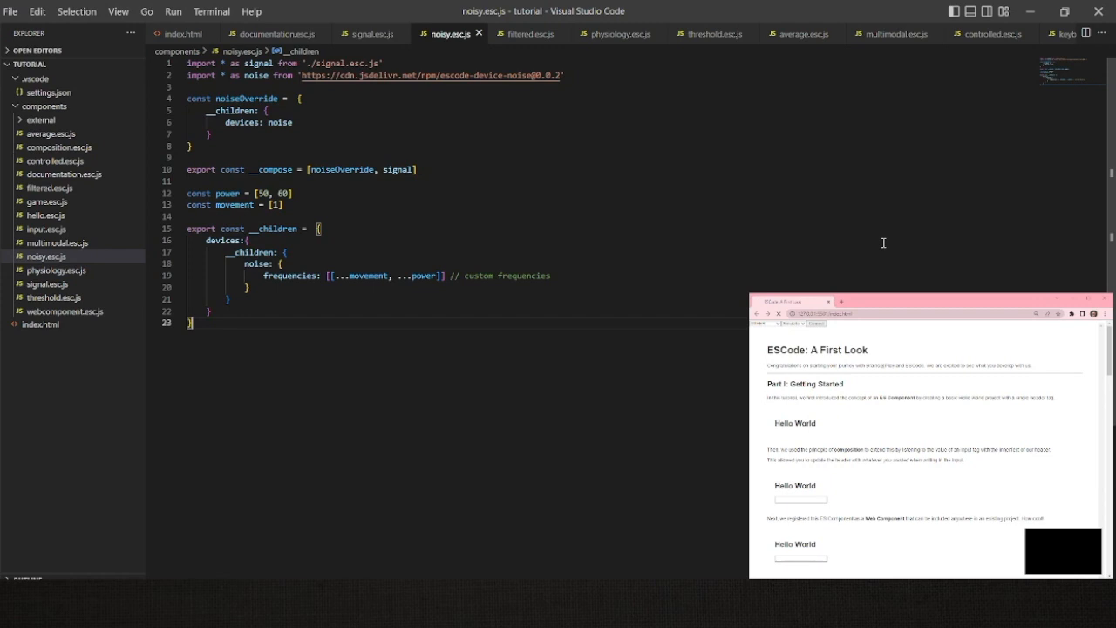
click(258, 33)
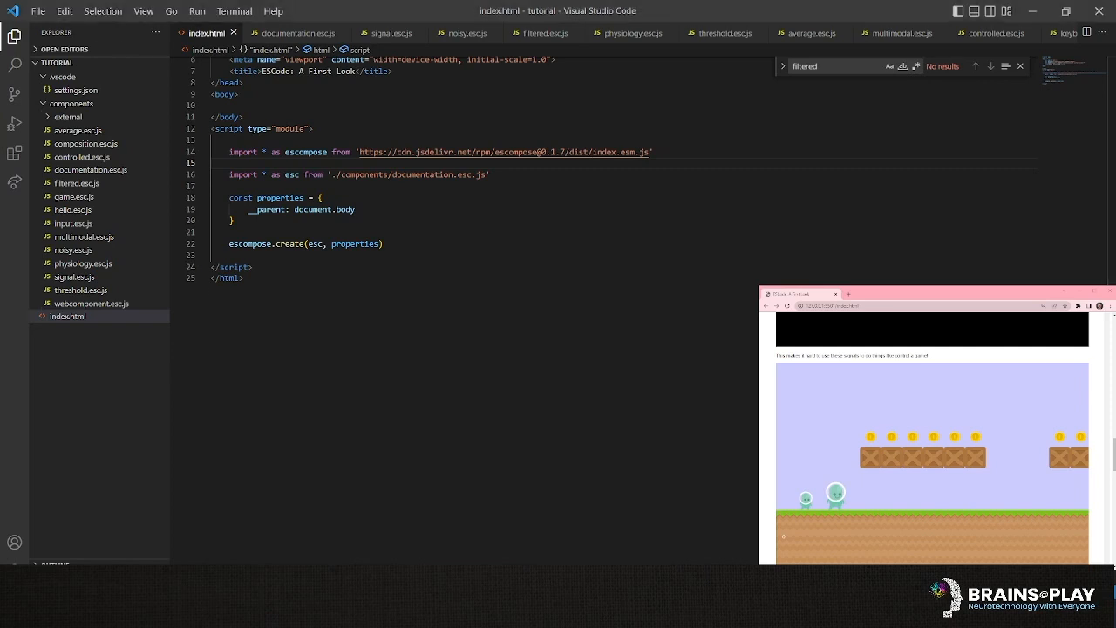
Step: Import escode 0.1.2 from jsdelivr in index.html and pass options, then review the filtered demo matches
text(import * as escode from 'https://cdn.jsdelivr.net/npm/escode@0.1.2/dist/index.esm.js')
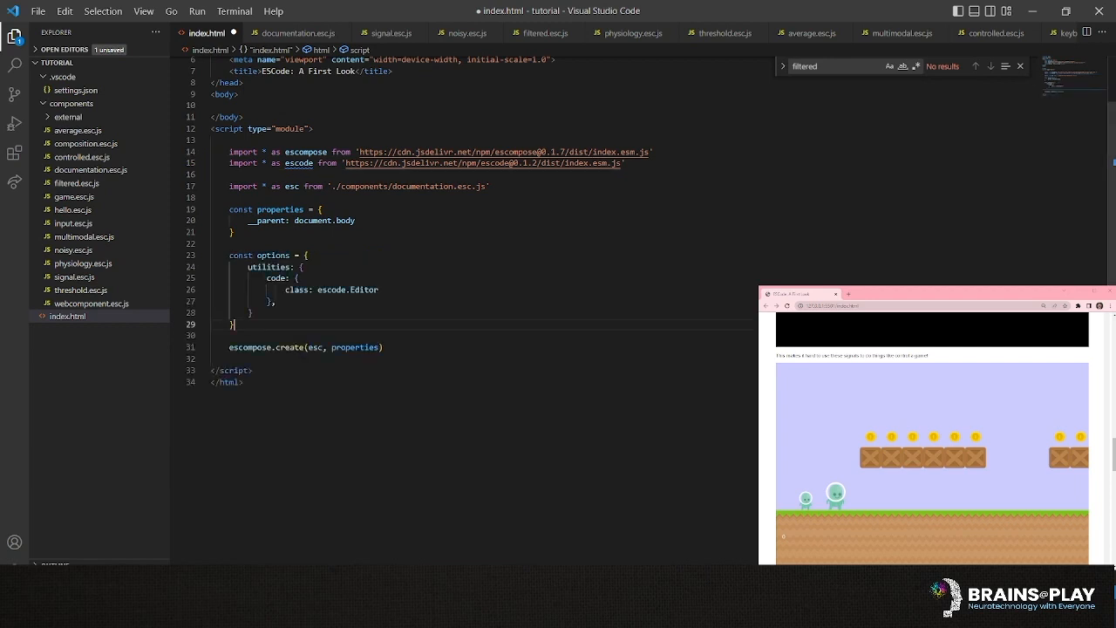
text(, options)
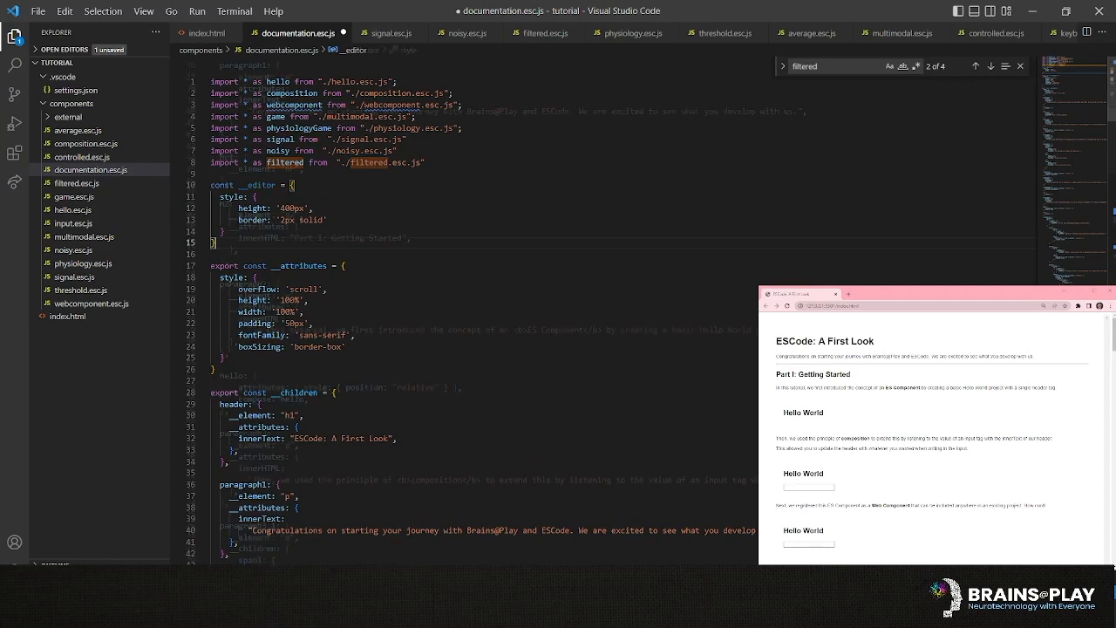
scroll(down, 3)
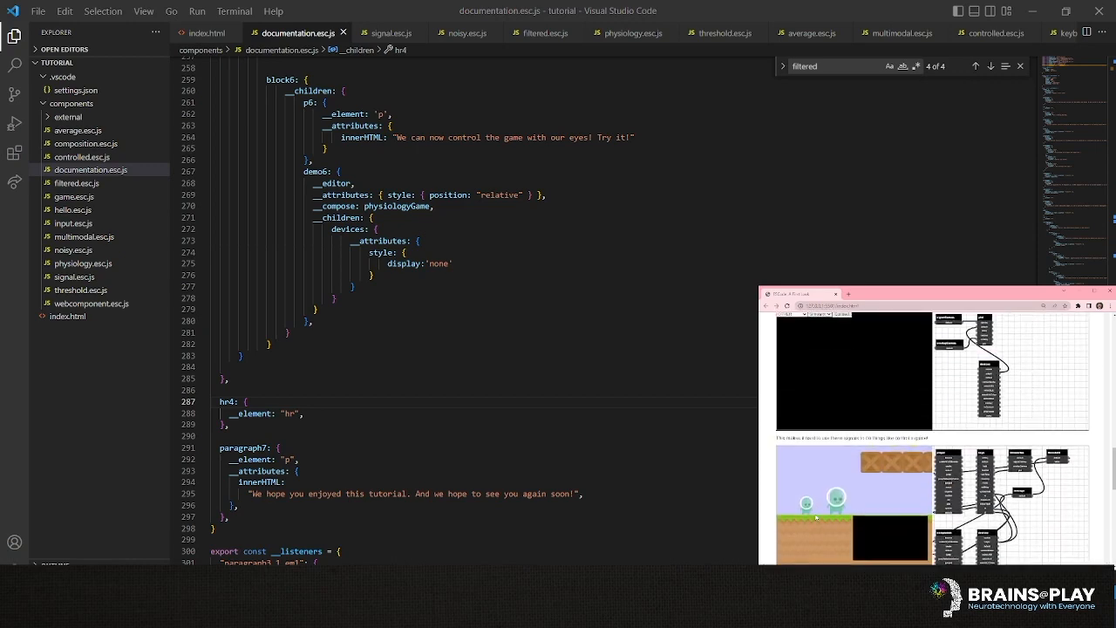
scroll(down, 3)
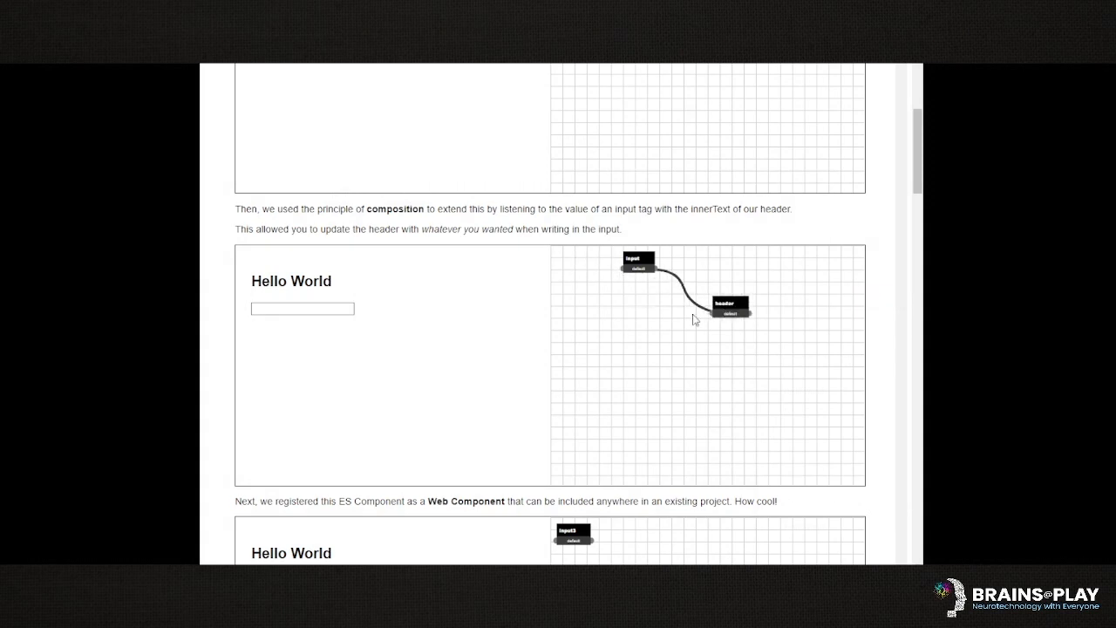
Step: Enter 'is this or not' in the Hello World demo input so its header mirrors the text
text(is this working now)
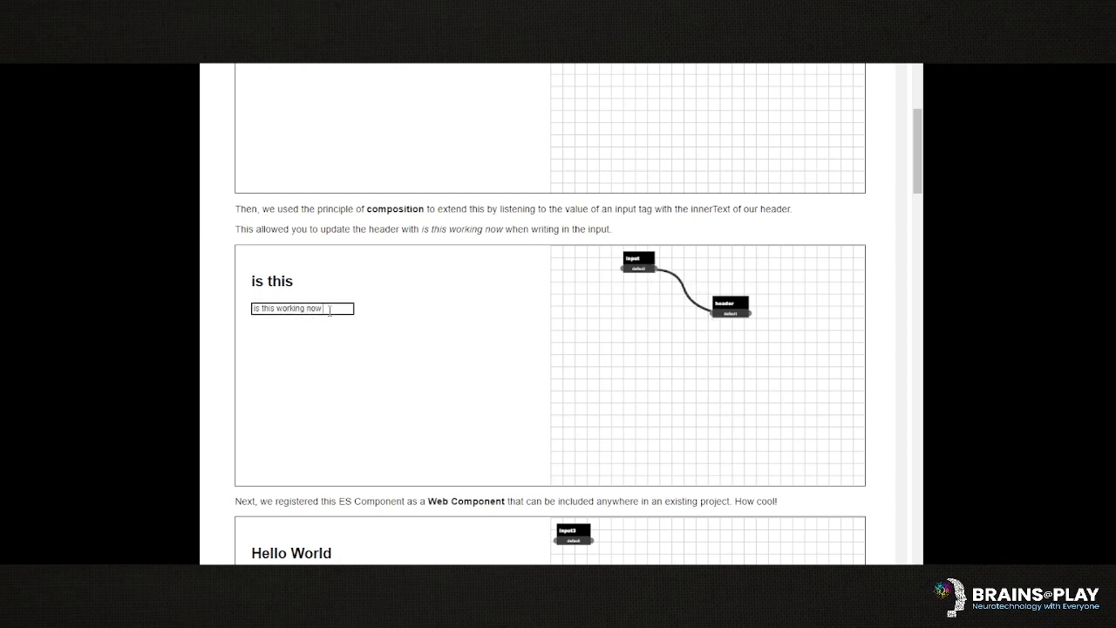
text(or not)
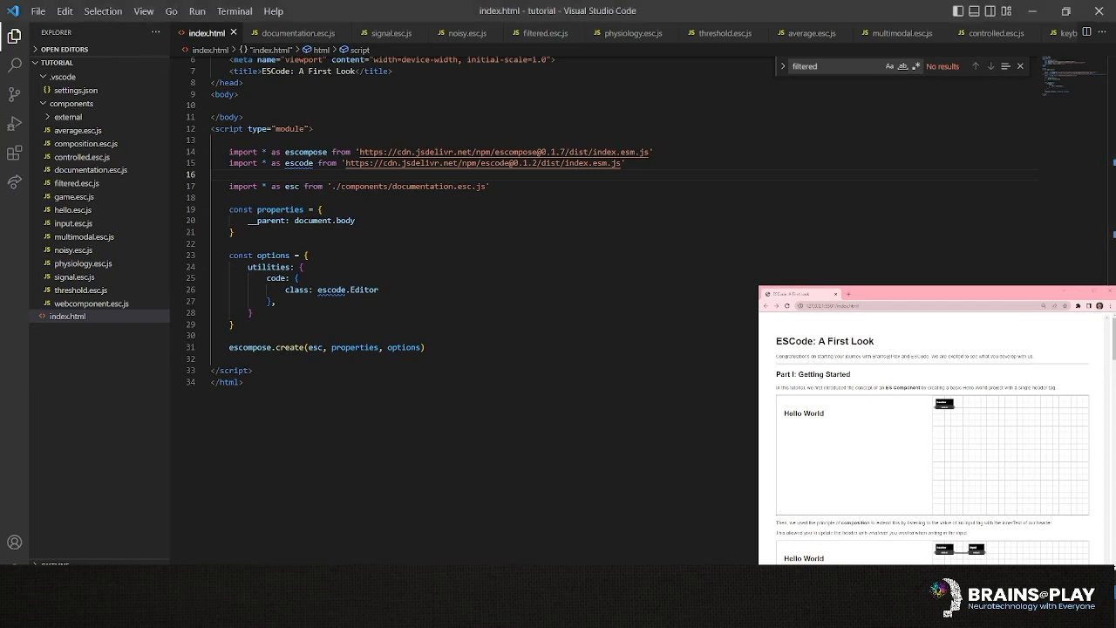
Step: Import esmpile 0.1.4 as esm in index.html and start a bundle: { entry in the options
text(import * as esm from 'https://cdn.jsdelivr.net/npm/esmpile@0.1.4/dist/index.esm.js')
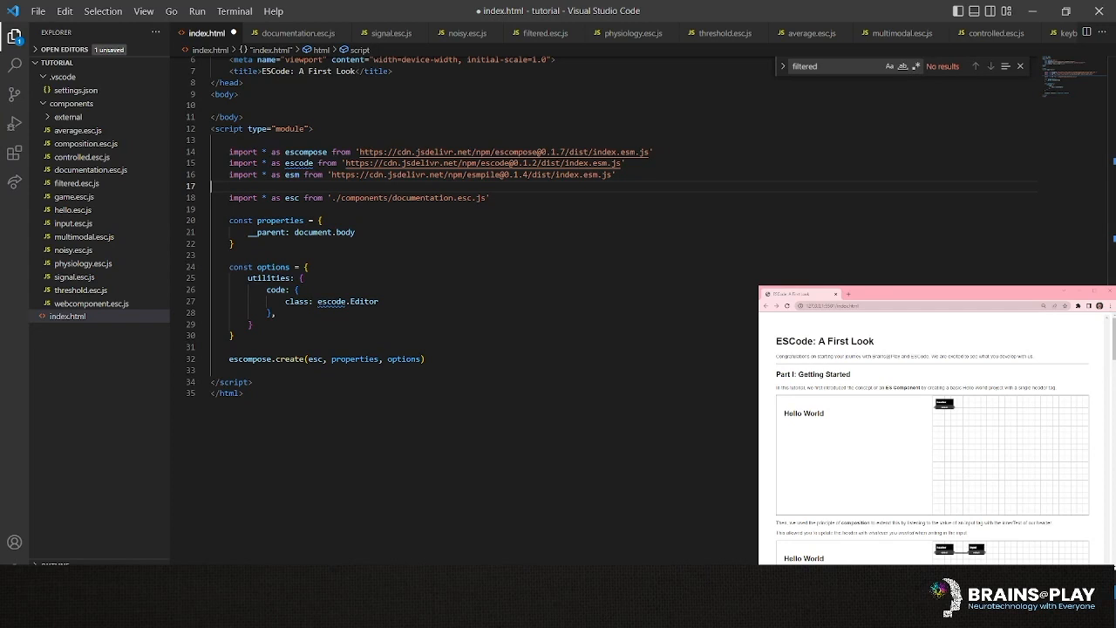
text(bundle: {)
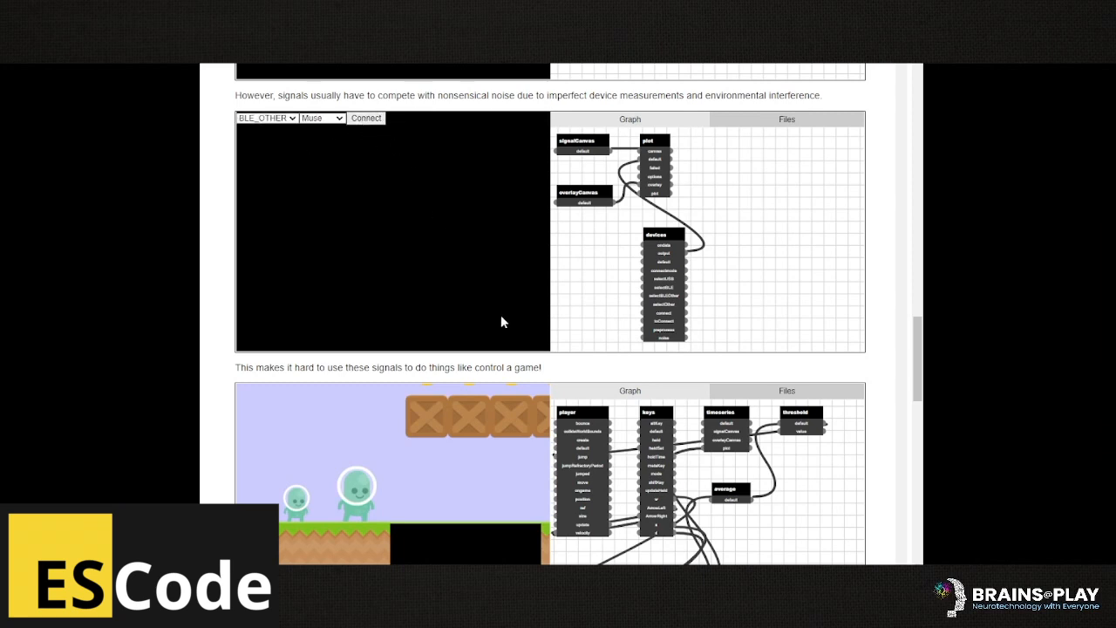
mouse_move(488, 366)
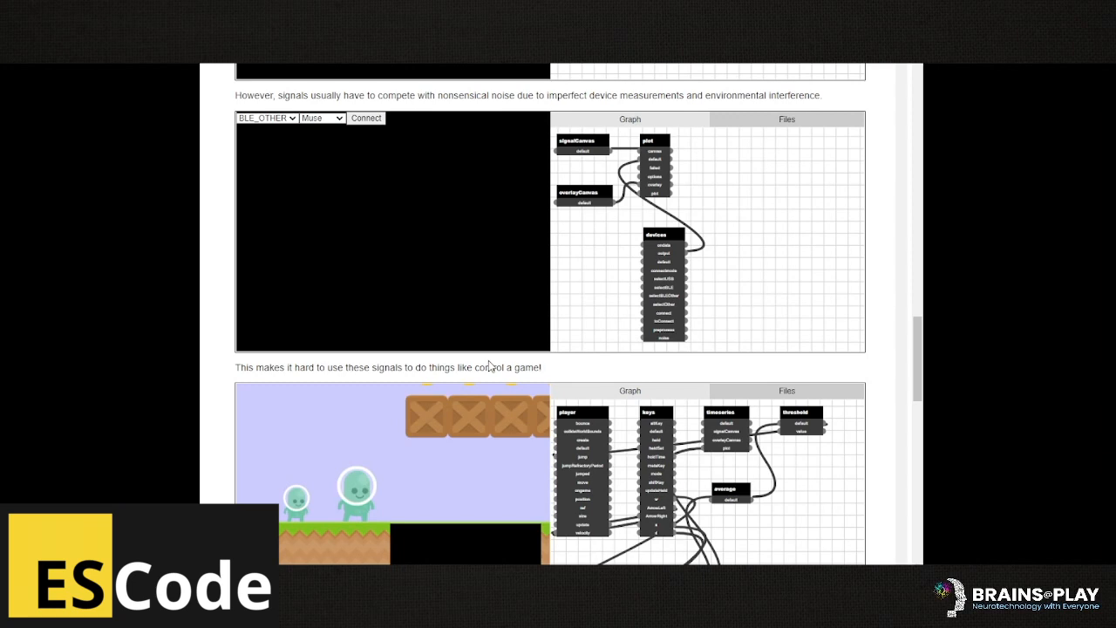
Step: Connect the noisy signals demo and scroll through the game and filtered signal demos streaming live data
click(366, 119)
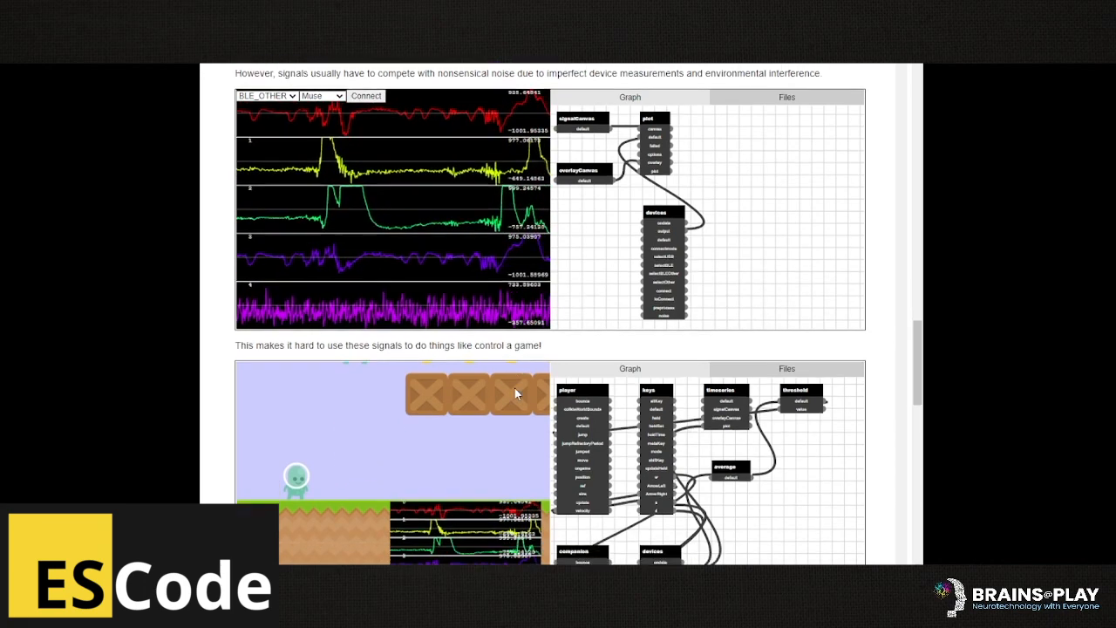
scroll(down, 3)
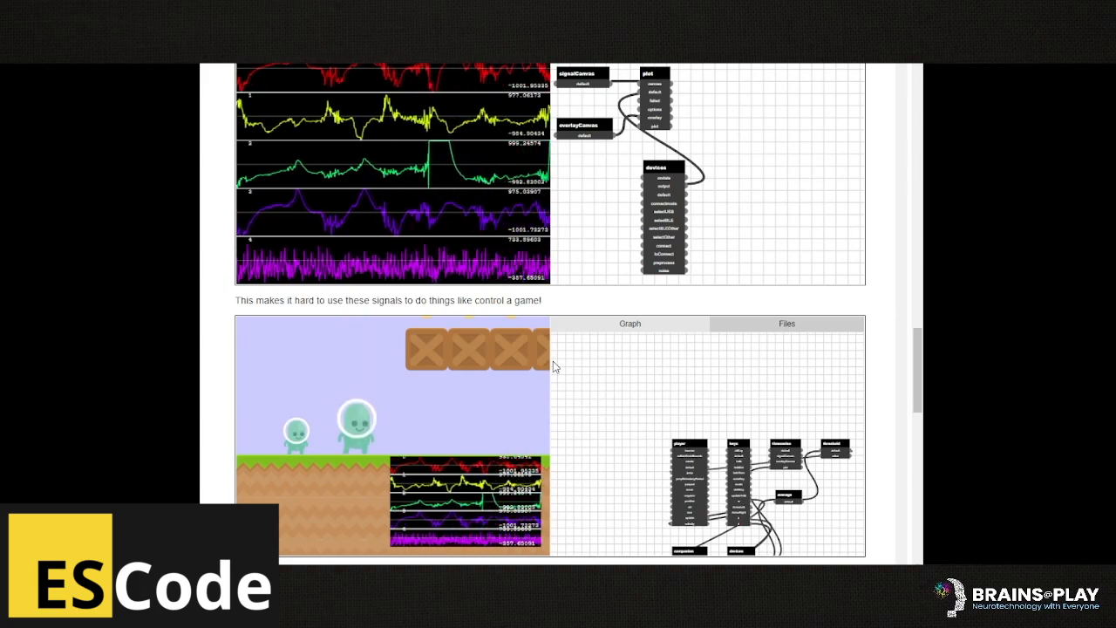
scroll(down, 3)
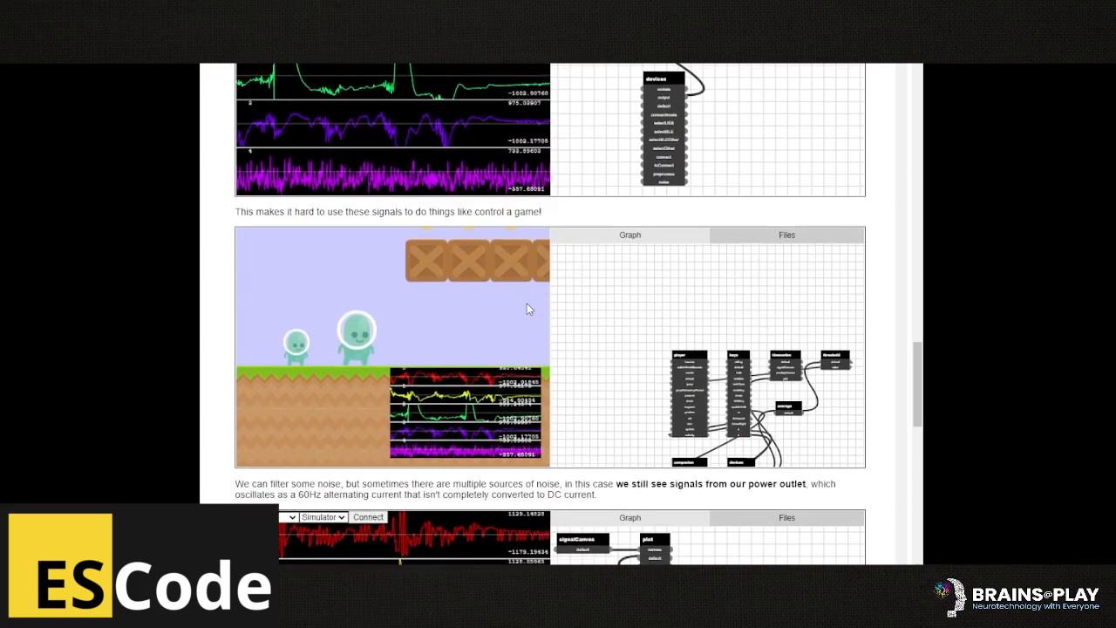
scroll(down, 3)
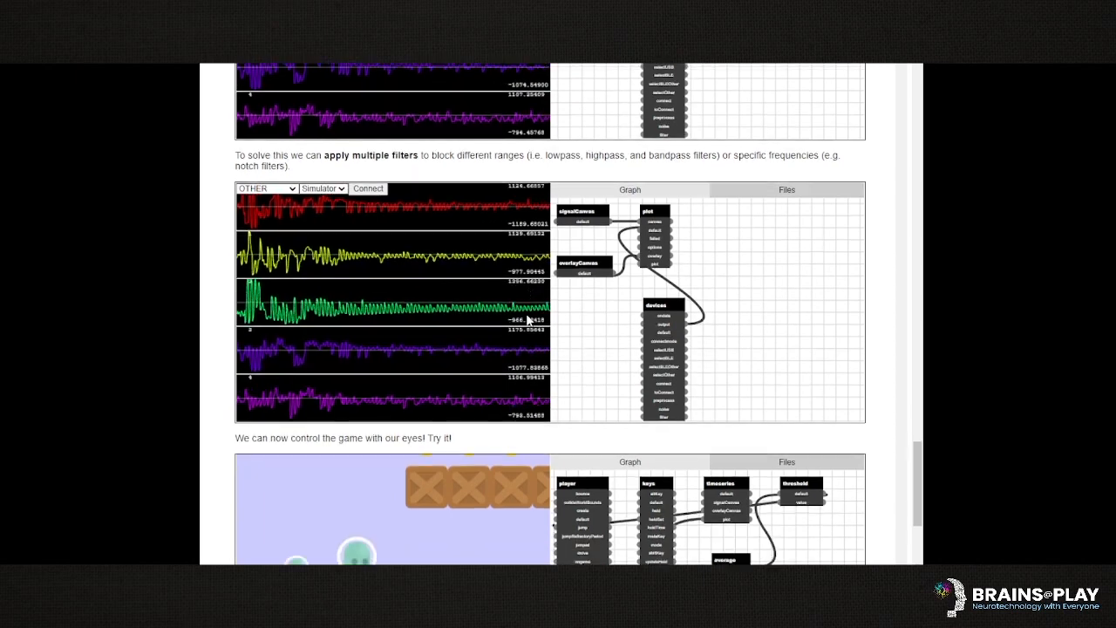
scroll(down, 3)
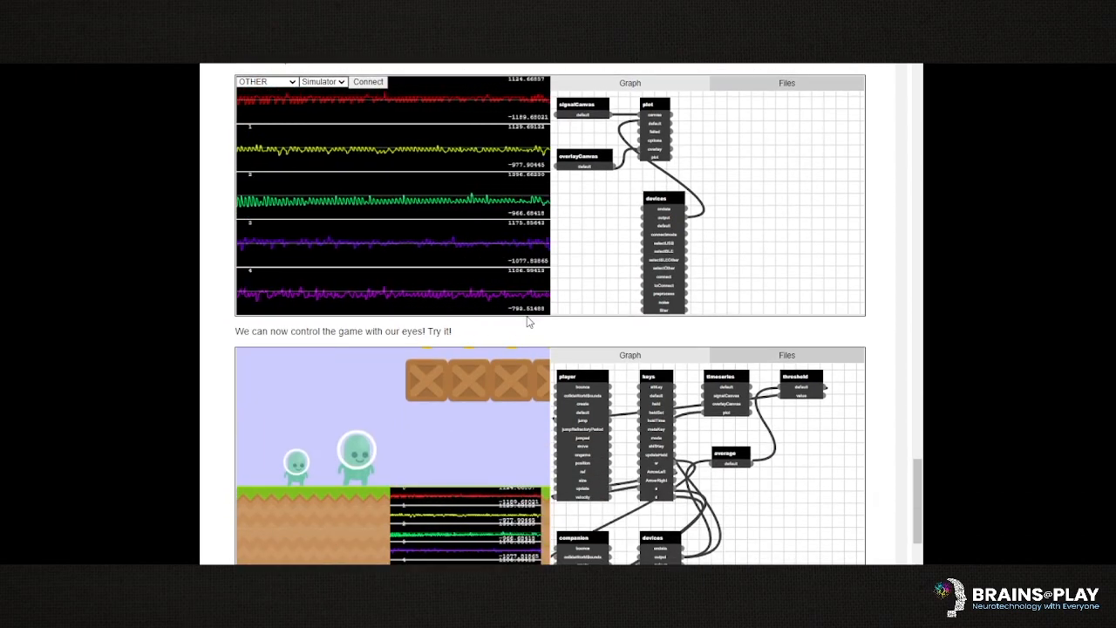